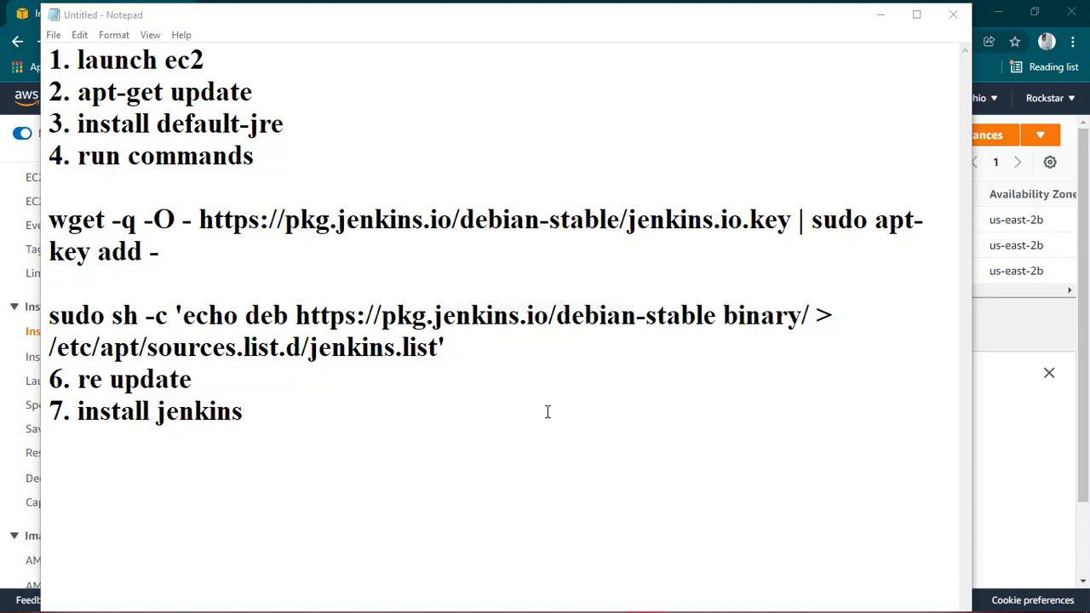
mouse_move(92, 72)
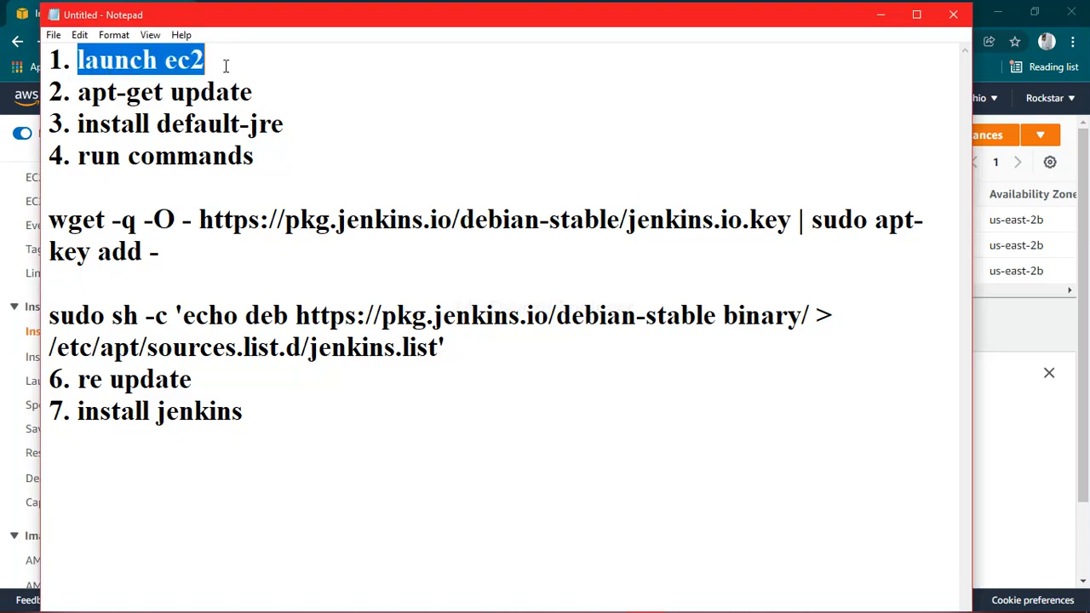
- Highlight the install default-jre, run commands and re-update steps in the Notepad checklist
left_click(218, 92)
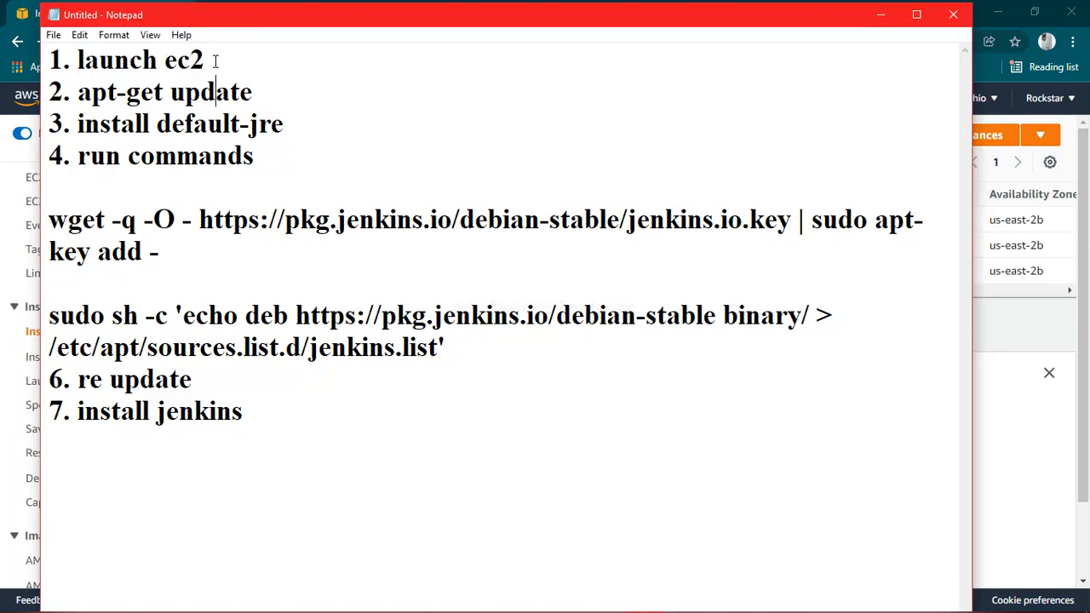
left_click_drag(117, 92, 252, 91)
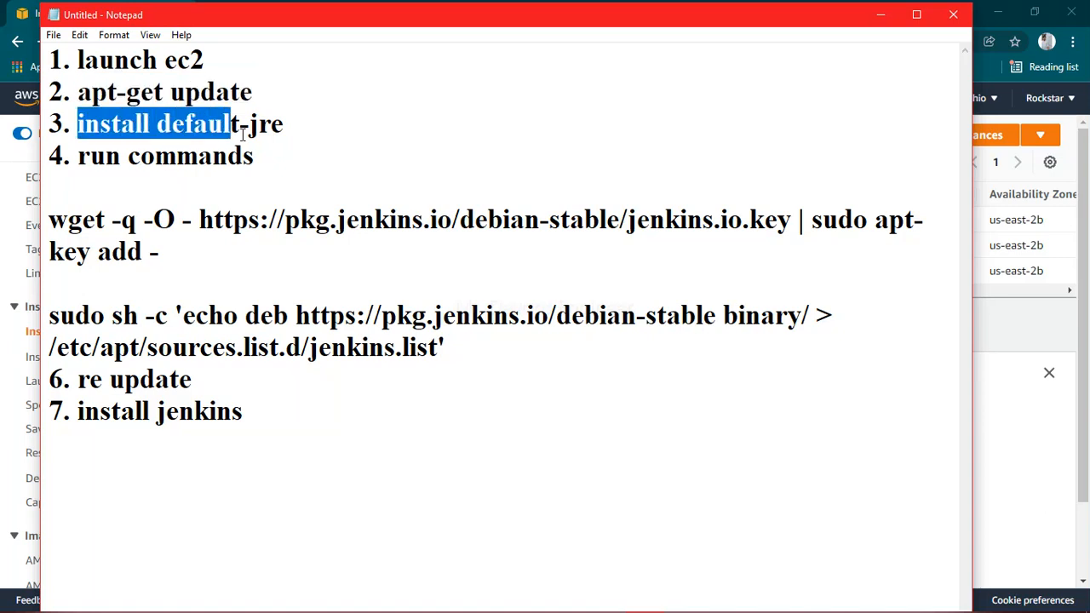
left_click(290, 125)
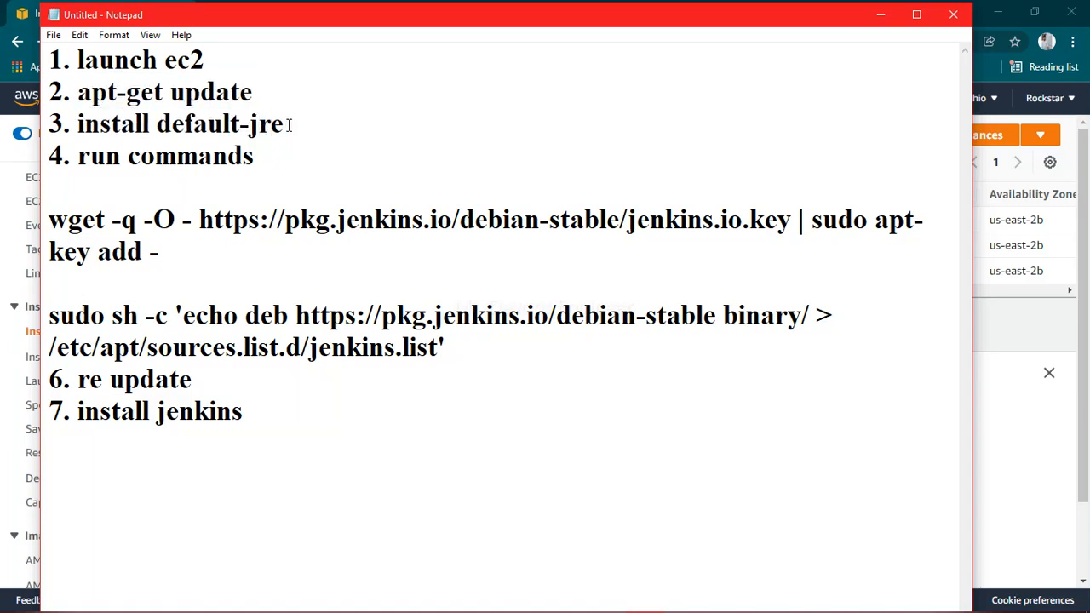
double_click(171, 123)
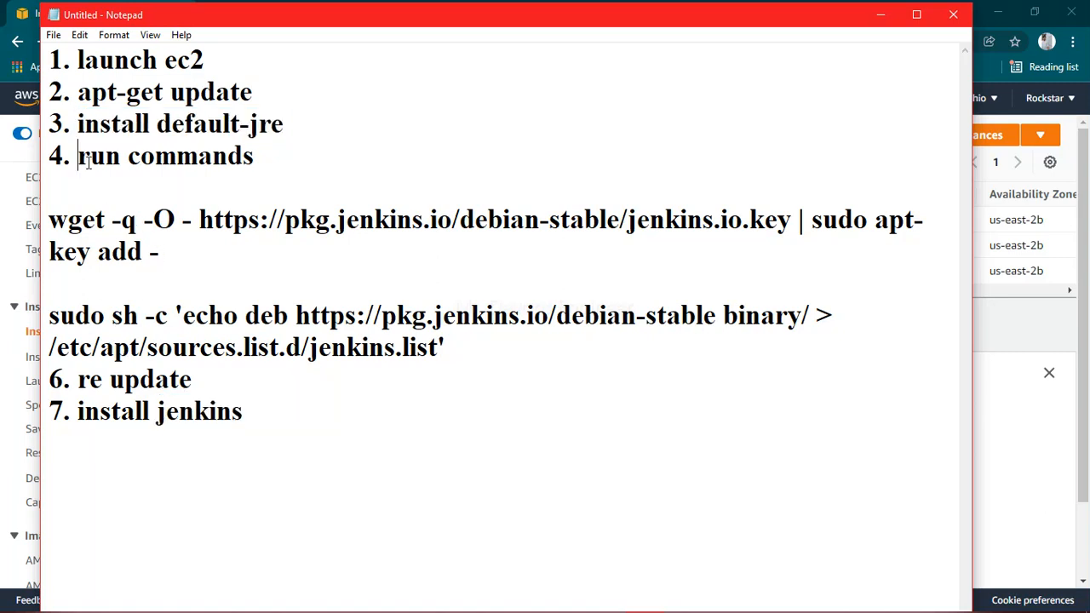
left_click_drag(79, 157, 253, 157)
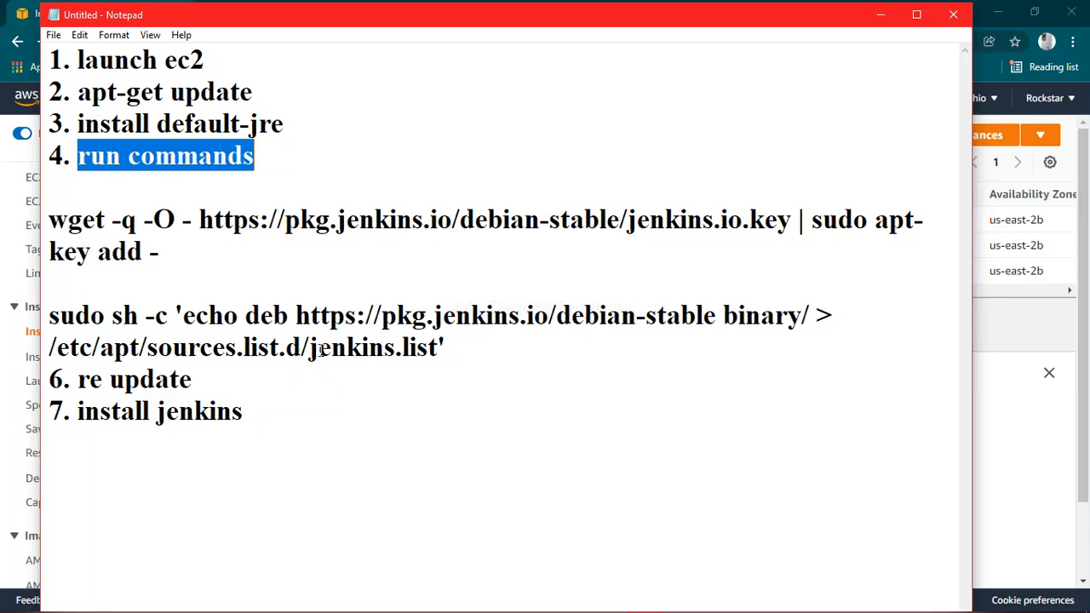
double_click(374, 347)
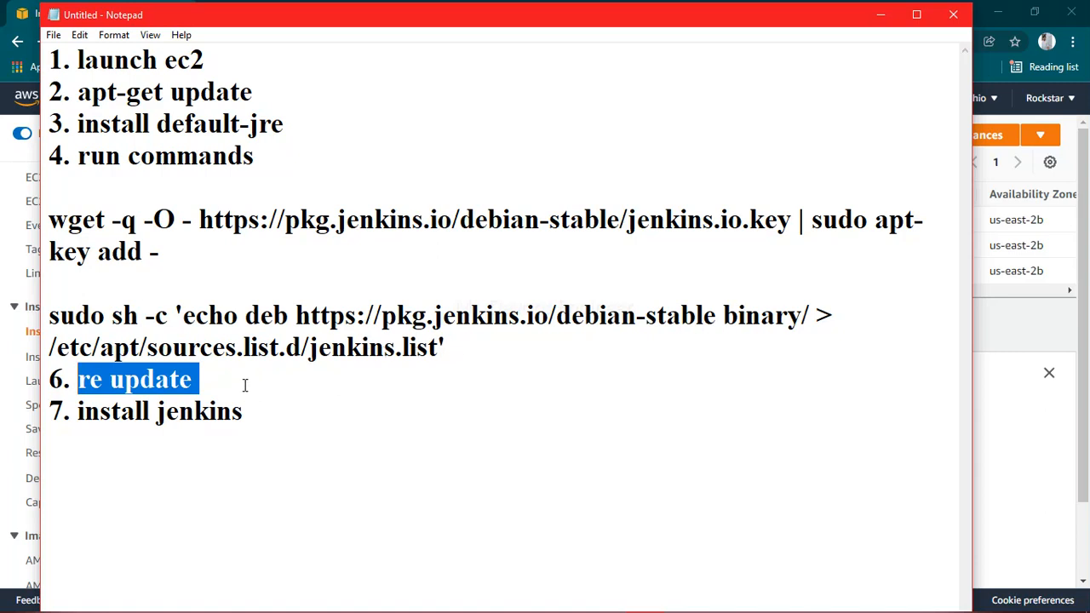
mouse_move(102, 429)
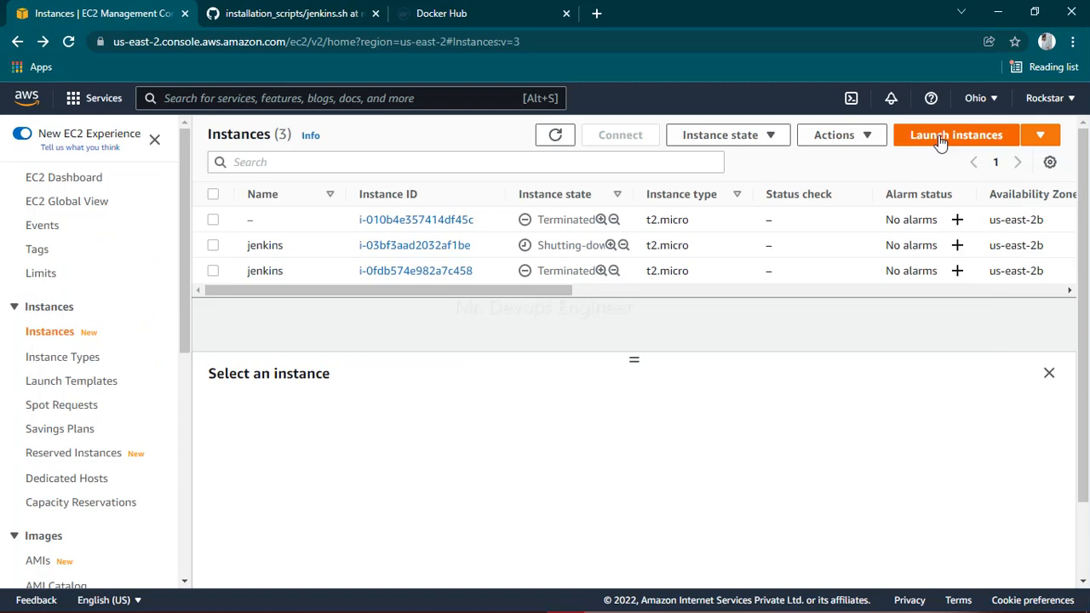
- Start a new instance with the Ubuntu Server 18.04 LTS image and t2.micro type through to security settings
left_click(957, 134)
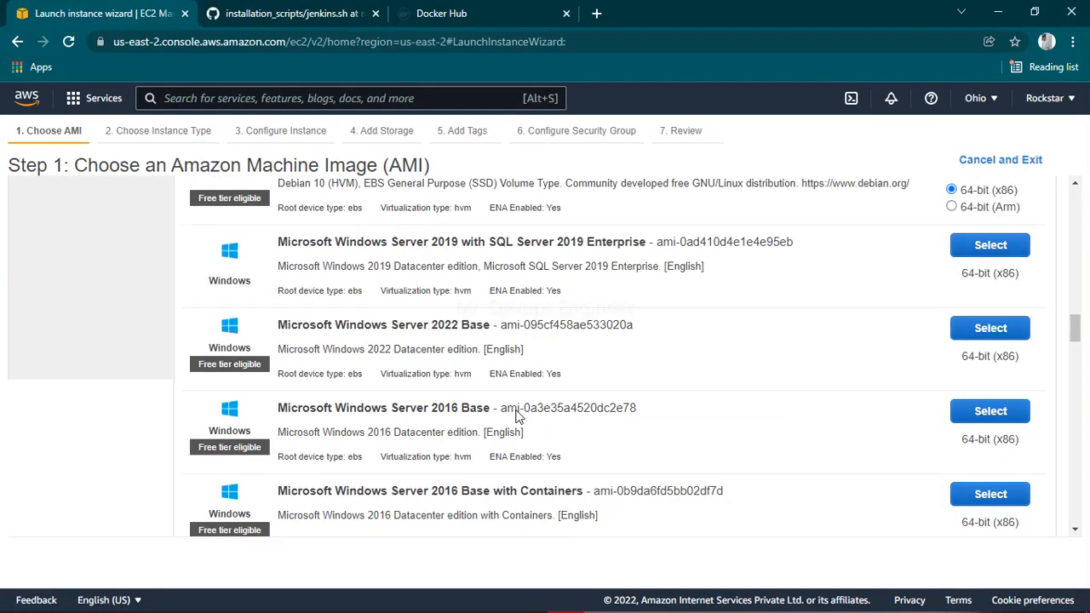
scroll("down", 3)
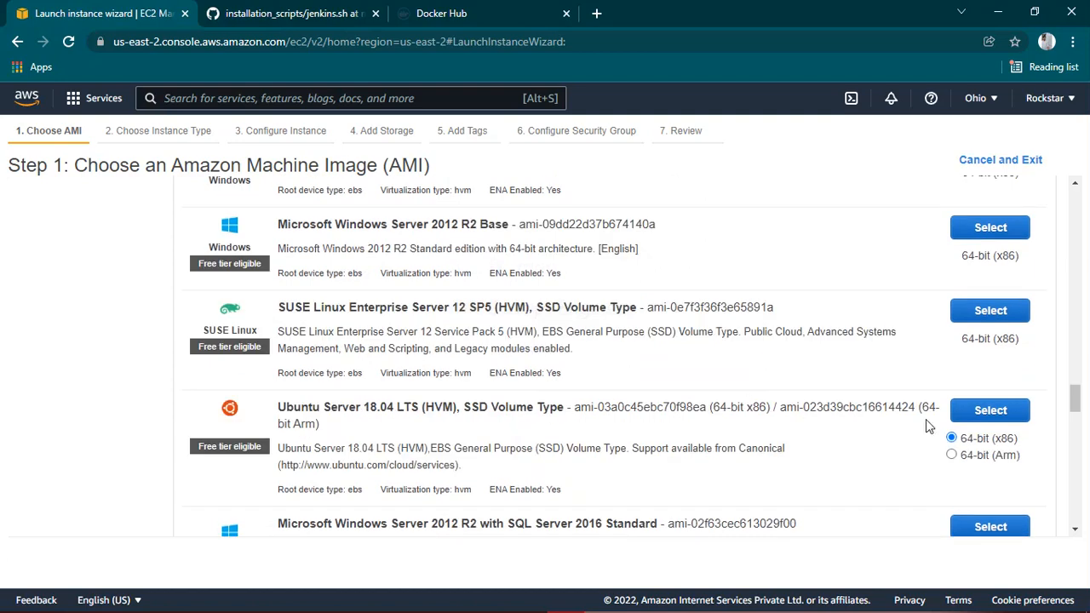
left_click(990, 409)
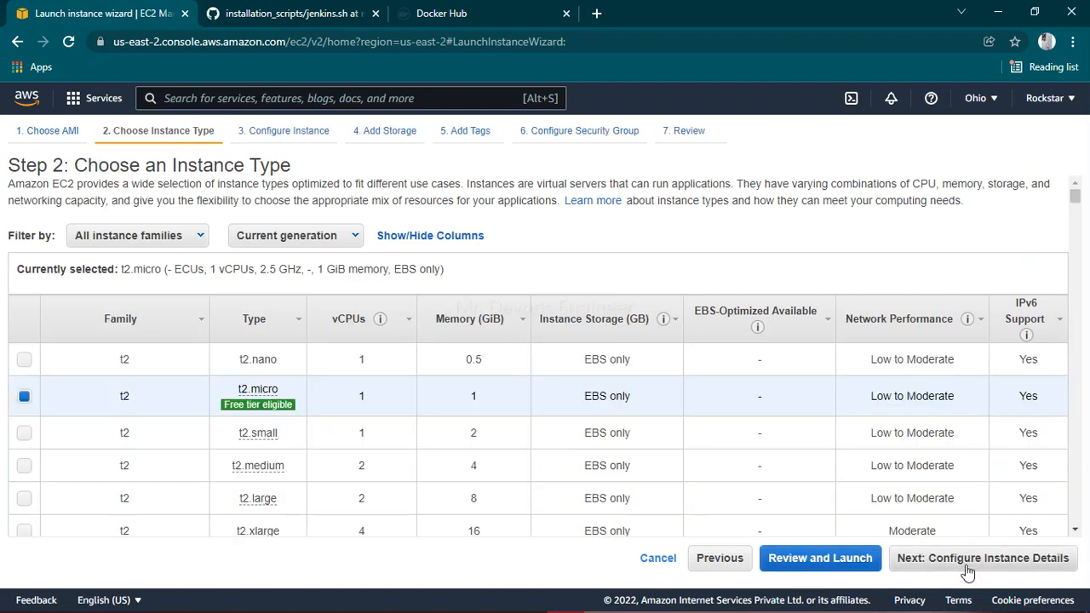
left_click(983, 558)
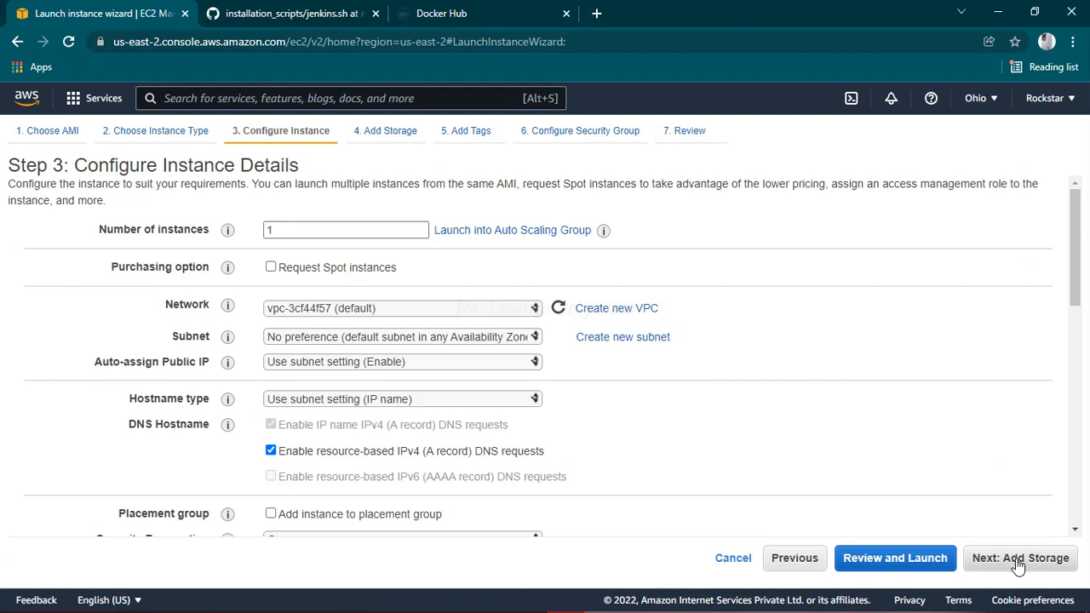
left_click(1019, 559)
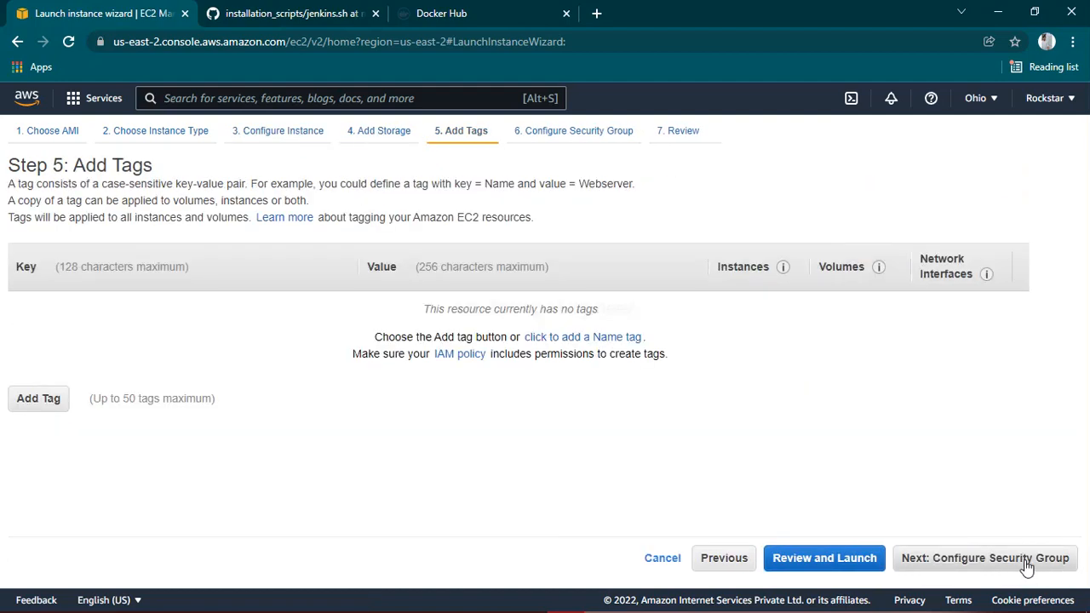
left_click(985, 558)
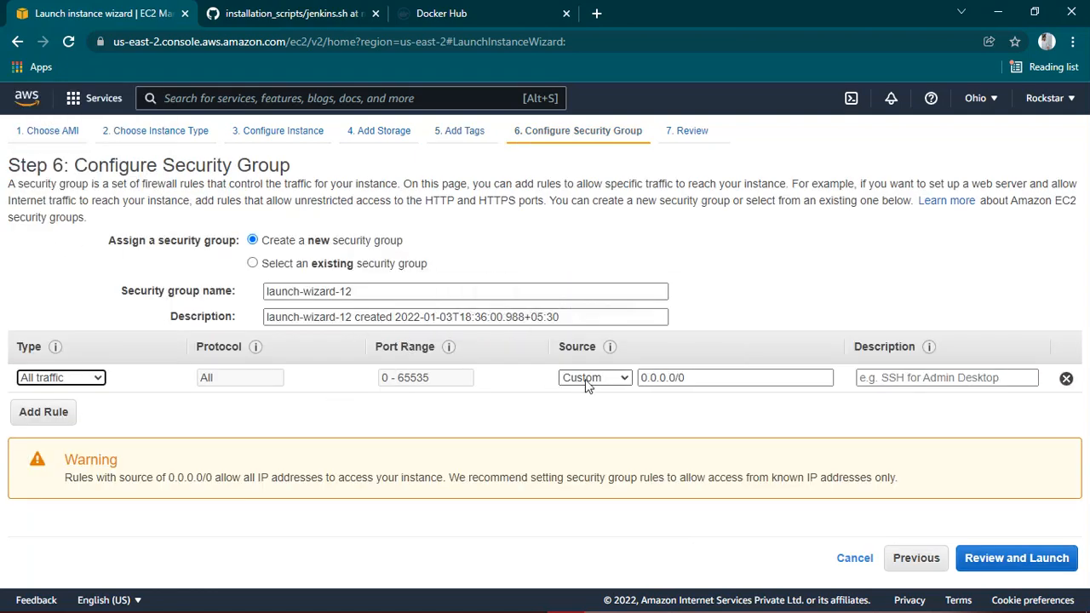
- Allow all traffic from anywhere, choose the kubernetes key pair and launch the instance
left_click(594, 378)
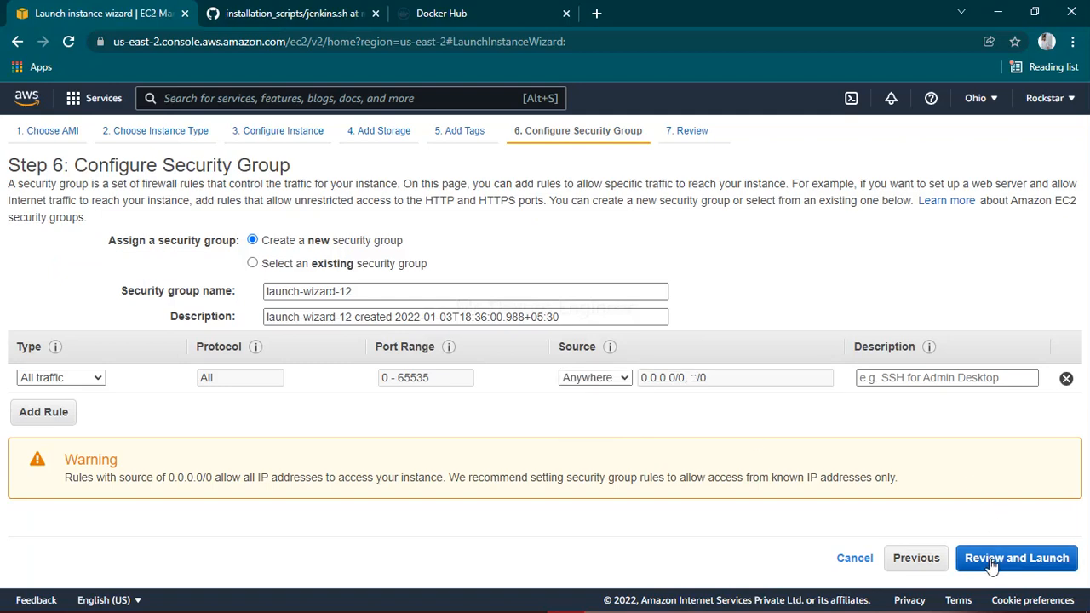
left_click(1015, 559)
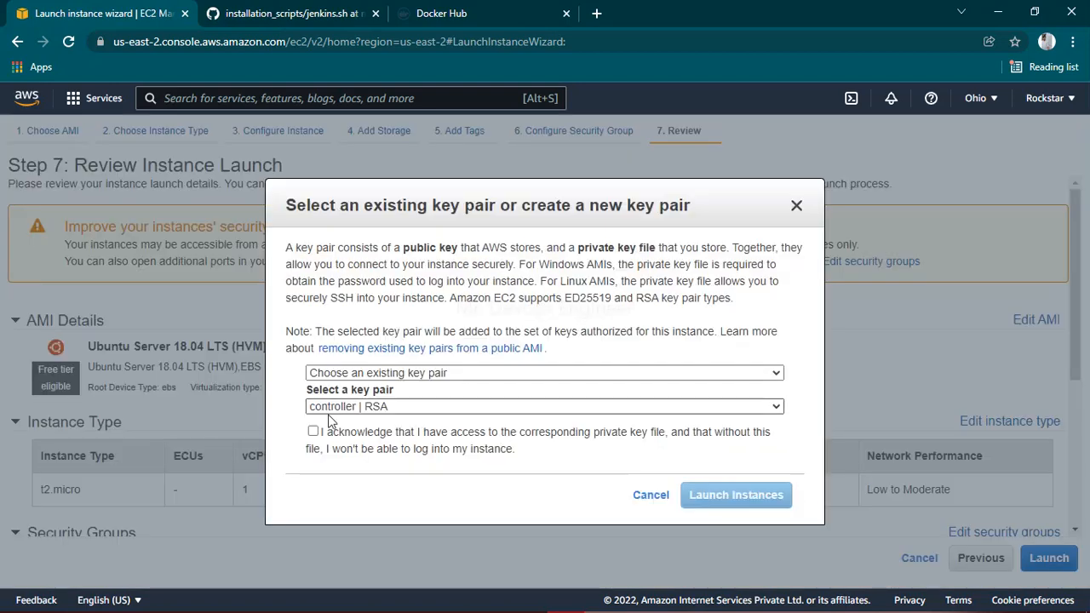
left_click(313, 431)
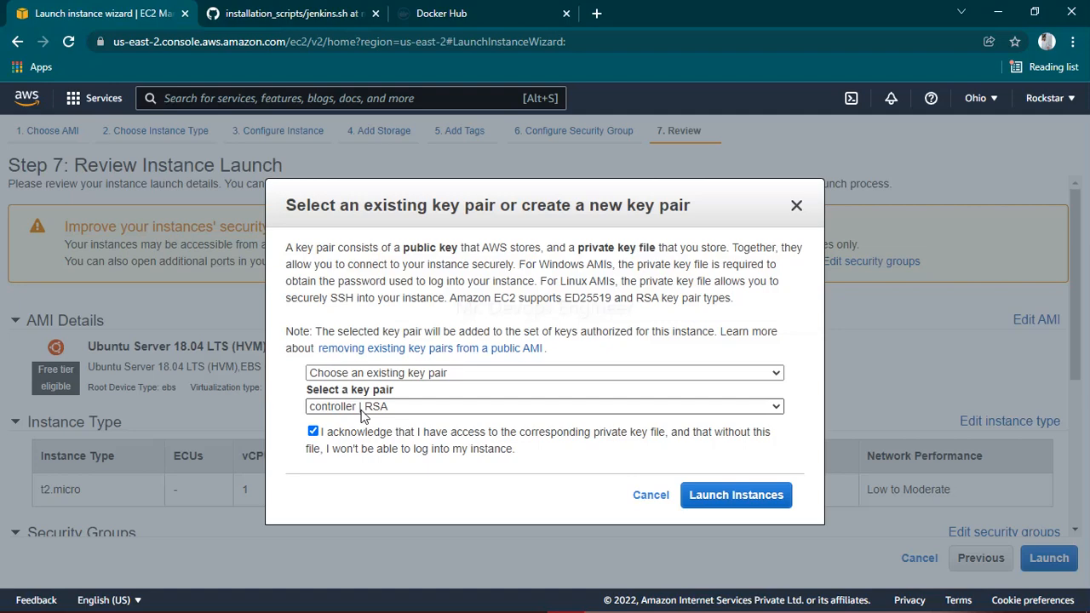
left_click(545, 405)
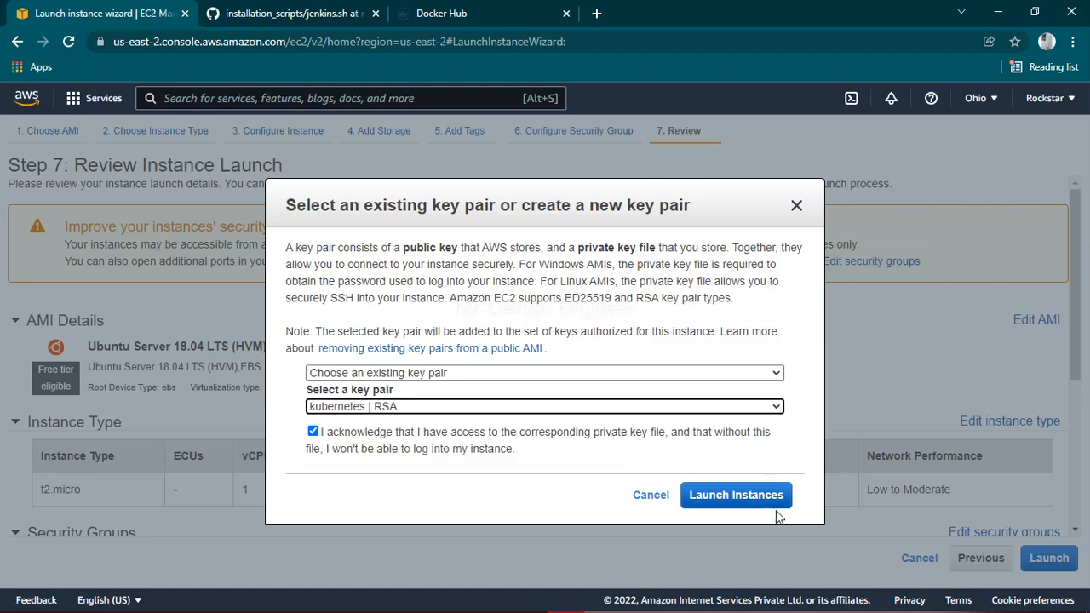
left_click(736, 494)
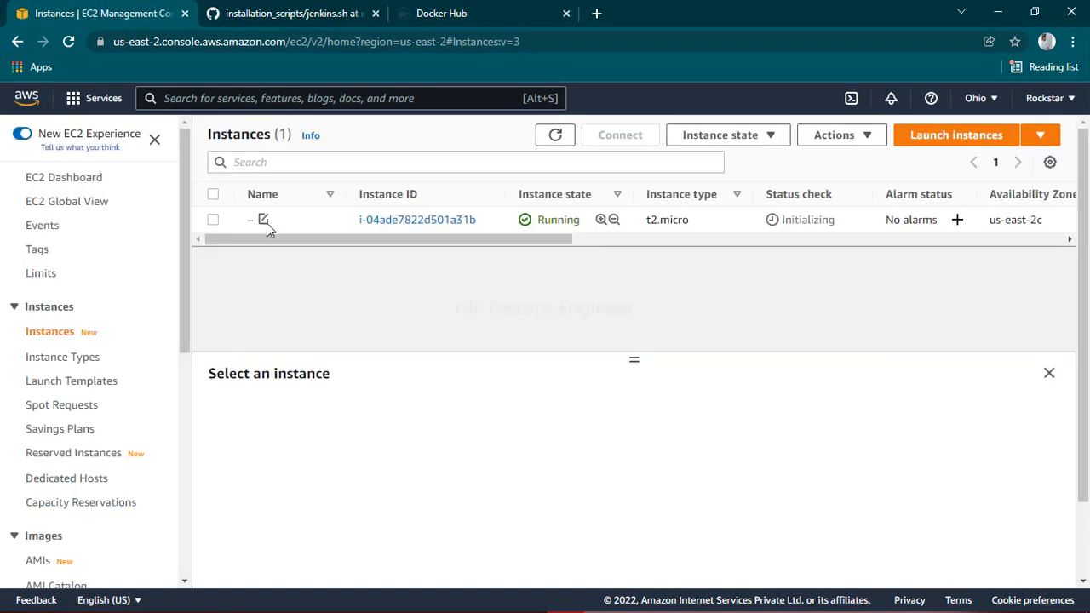
- Name the instance jenkins and copy its public IPv4 address 18.217.91.160
left_click(266, 218)
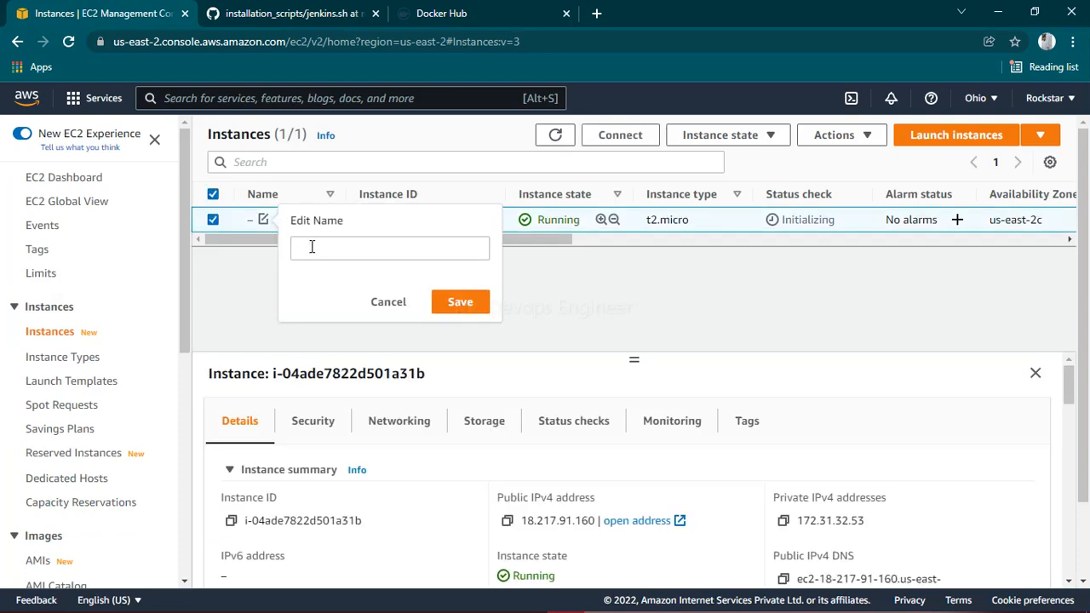
type("n")
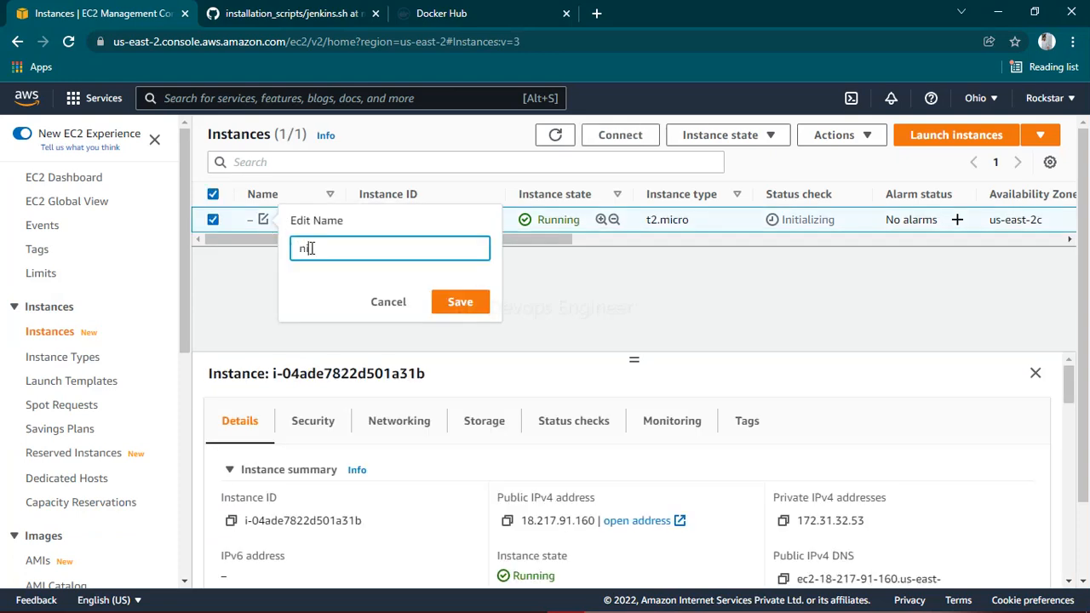
key("Backspace")
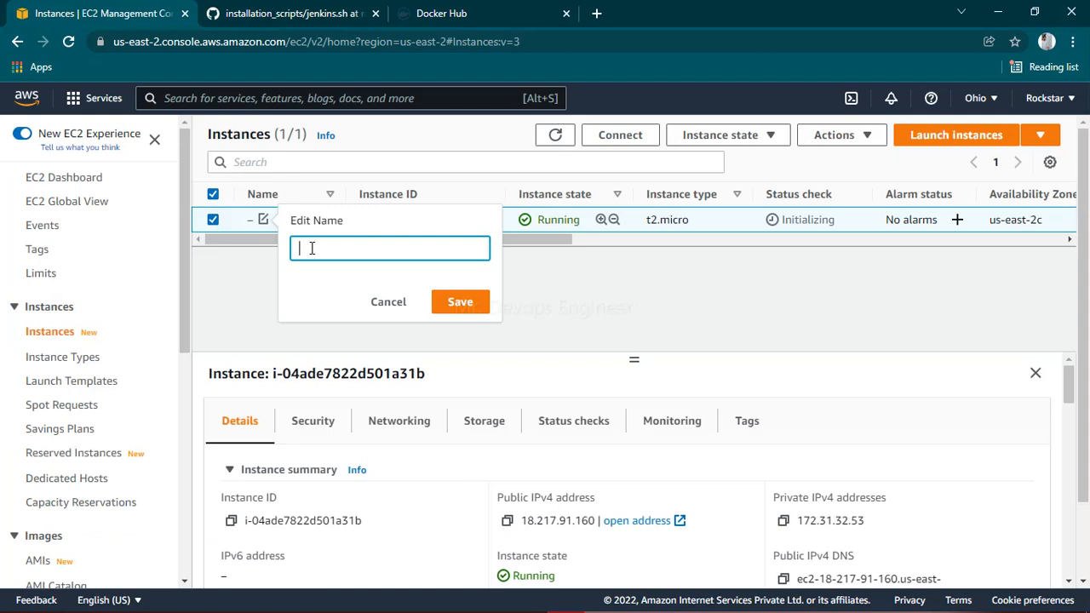
type("jenkins")
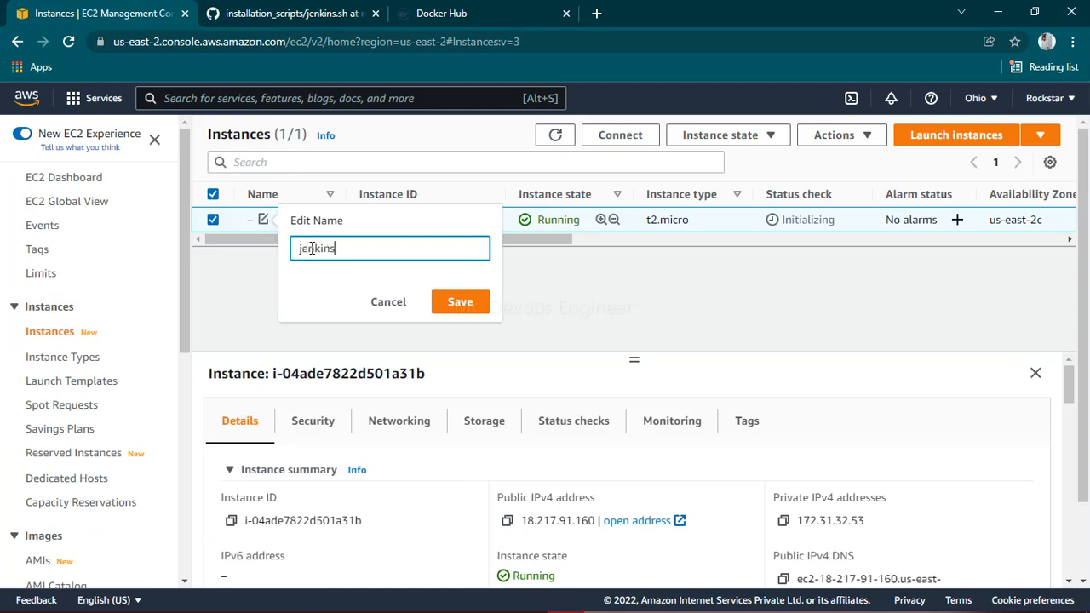
left_click(460, 301)
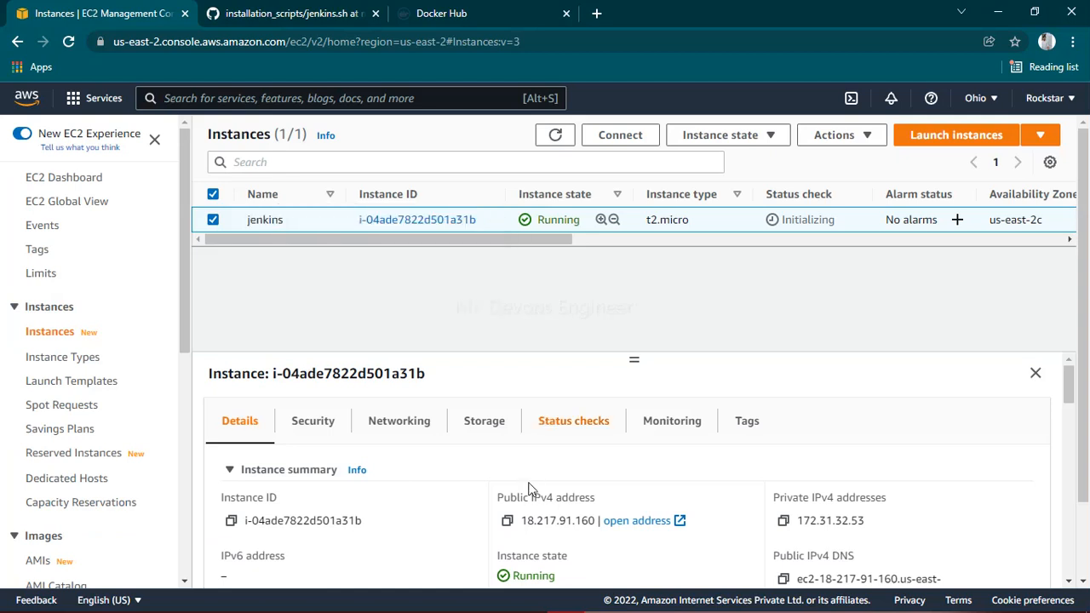
left_click(508, 522)
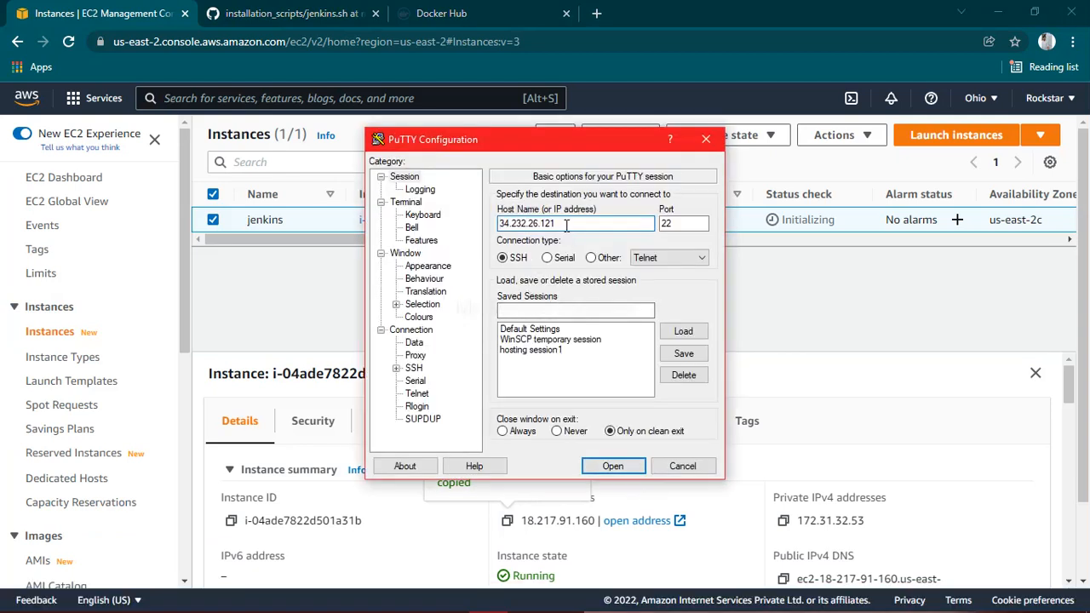
- Set host 18.217.91.160, the SSH key and a bold 14-point Courier New font, then connect
type("18.217.91.160")
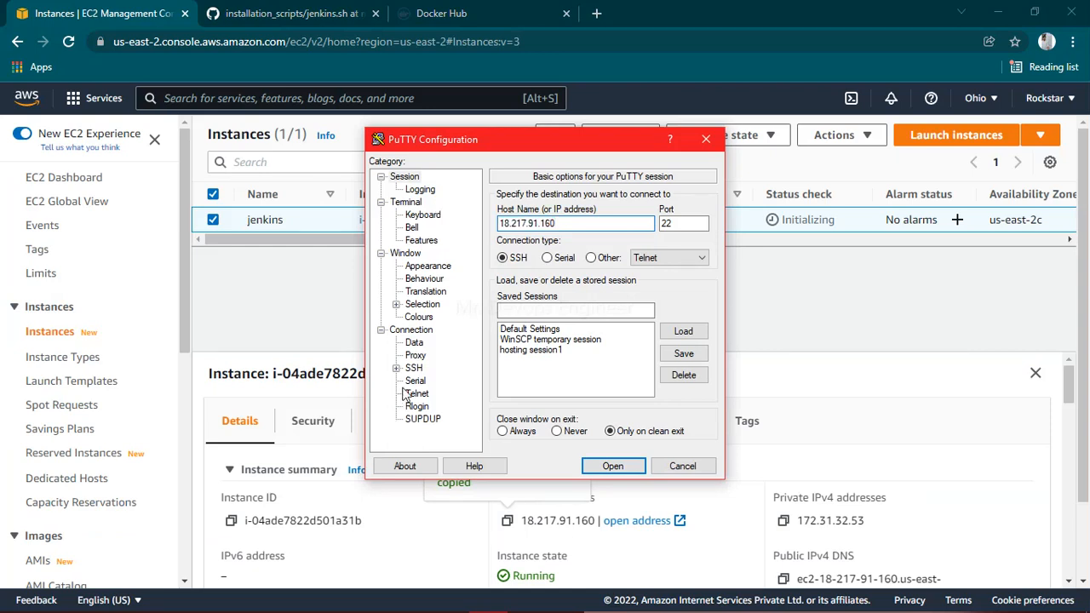
left_click(429, 380)
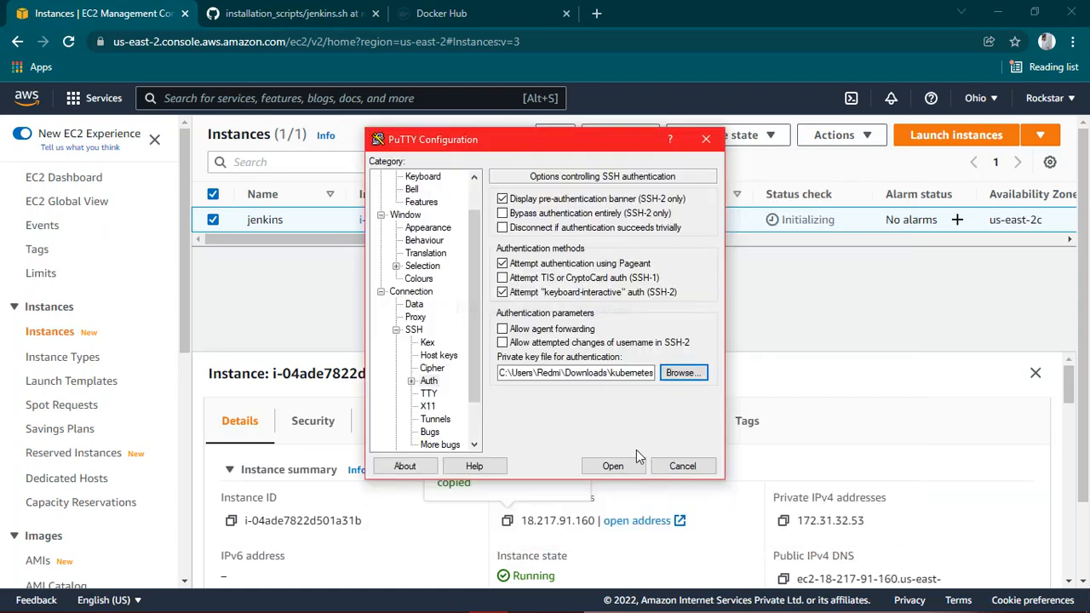
left_click(419, 279)
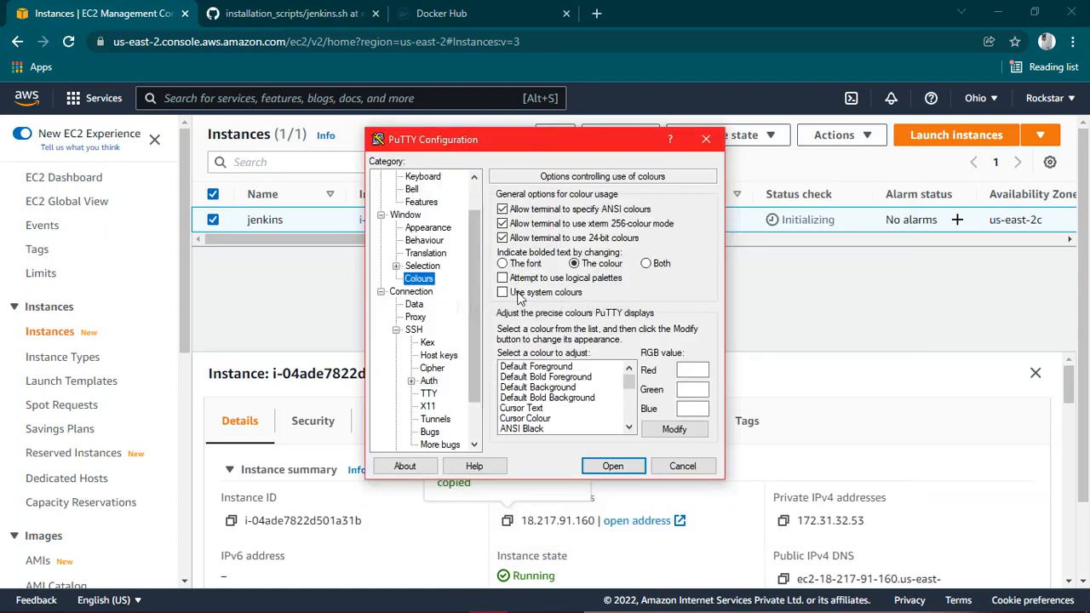
left_click(428, 229)
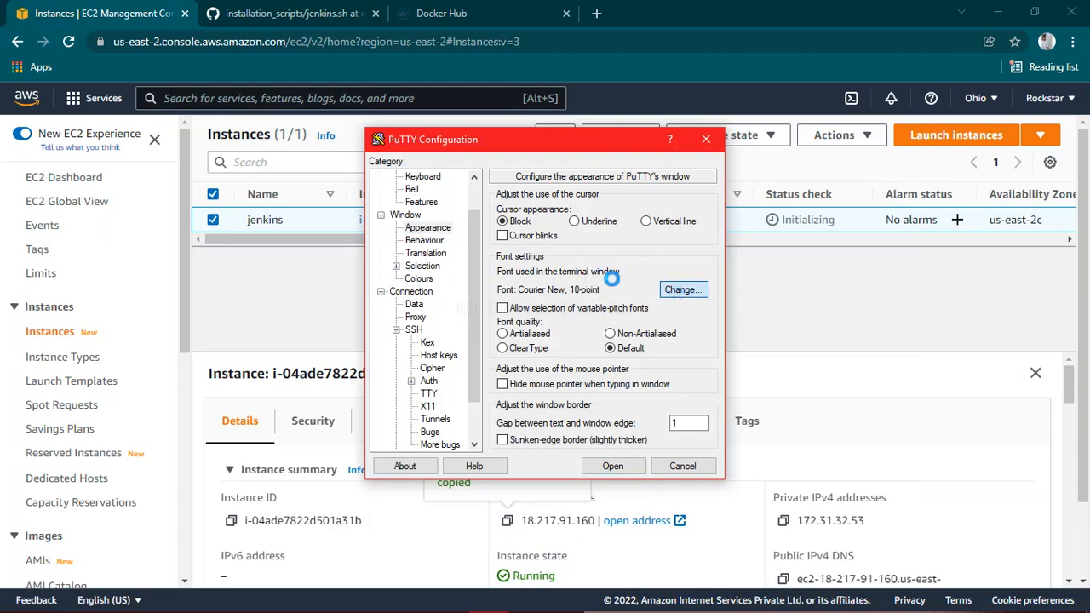
left_click(681, 289)
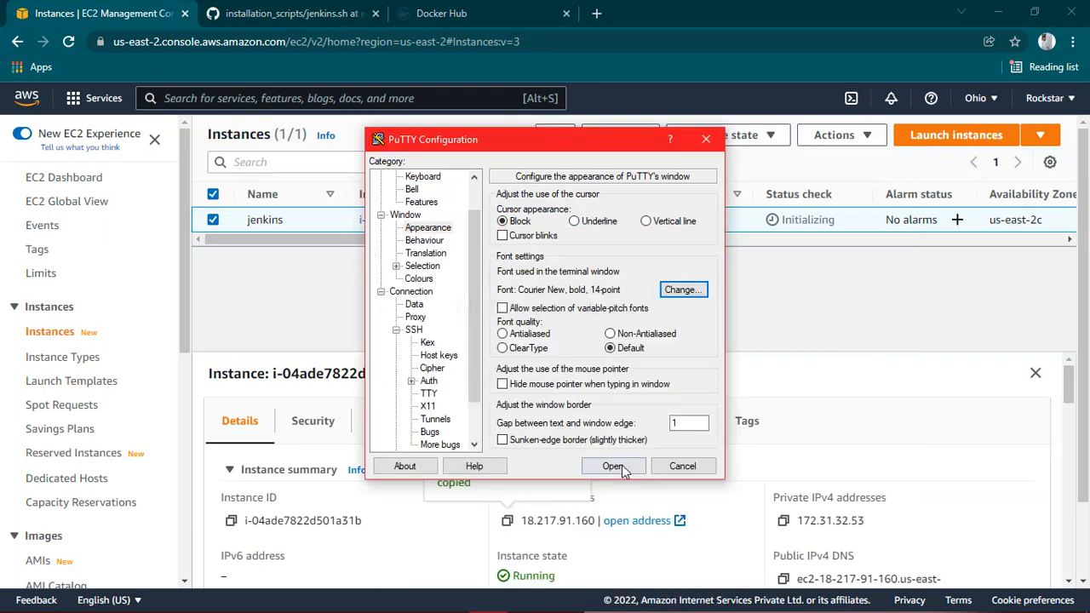
left_click(613, 467)
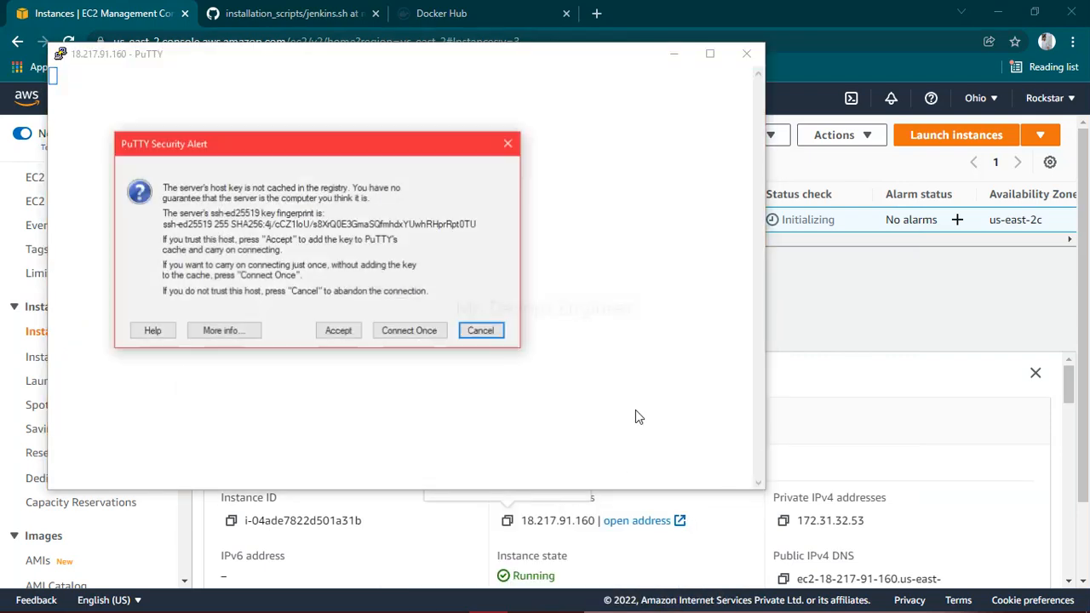
- Accept the server's host key and log in as ubuntu
left_click(337, 330)
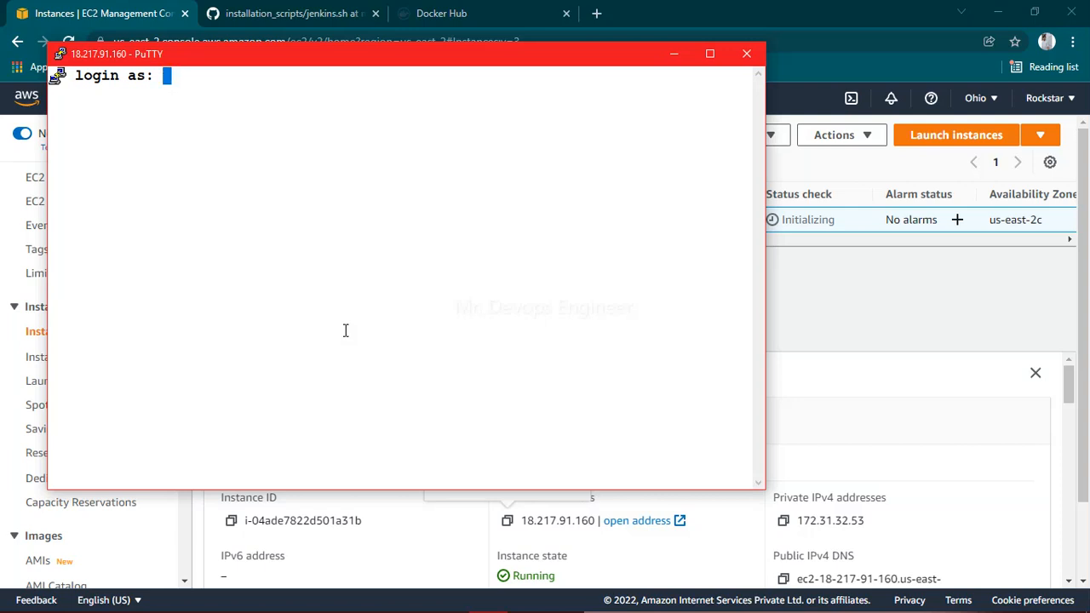
type("ubun")
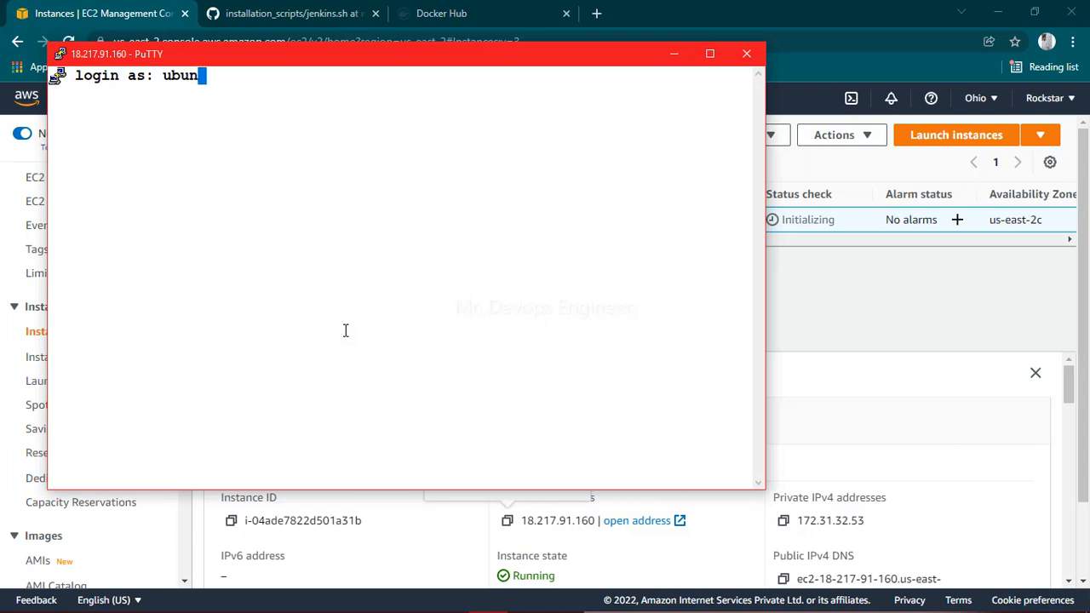
type("tu")
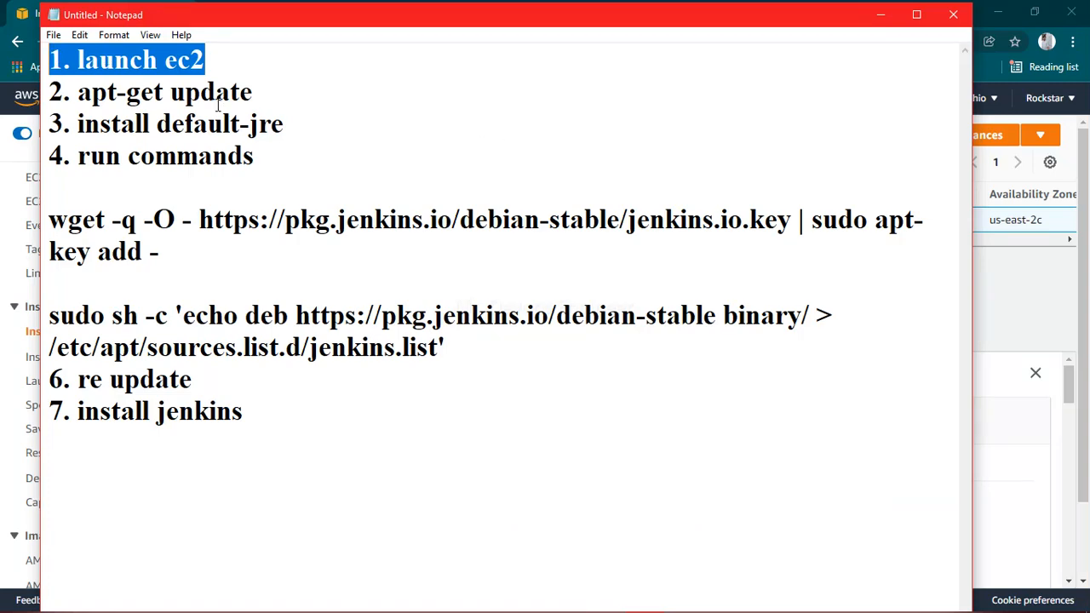
mouse_move(826, 116)
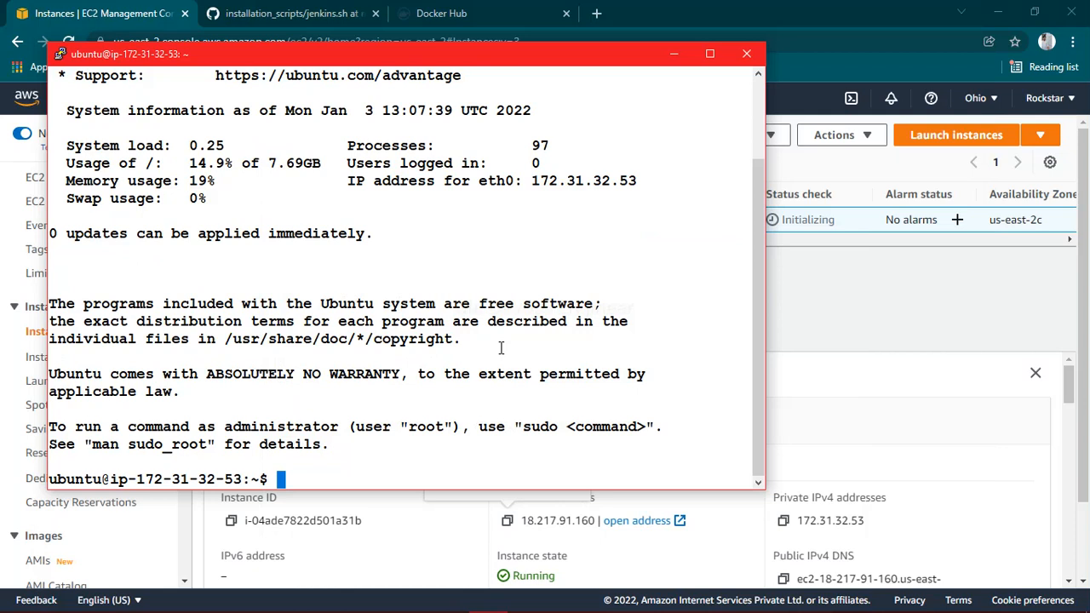
- Become root with sudo su, run apt-get update and install default-jre
type("sudo su")
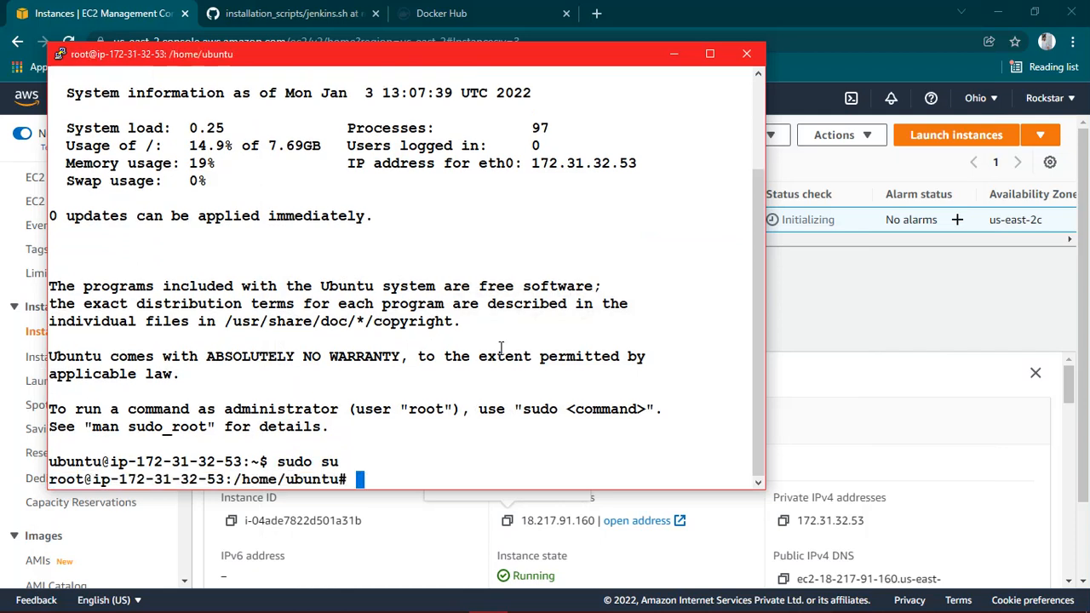
type("ap")
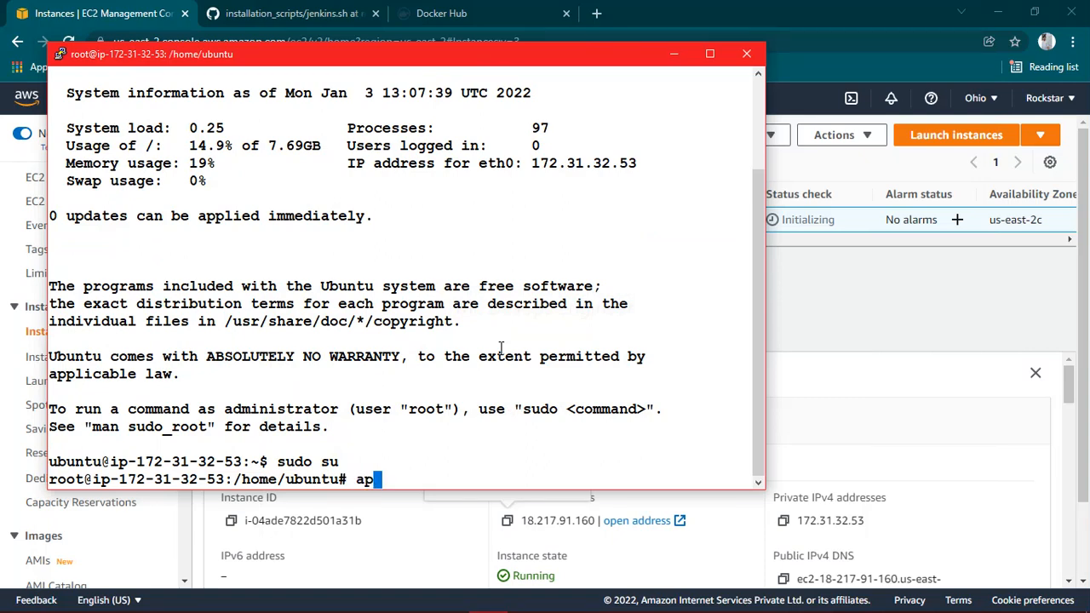
type("t-get u")
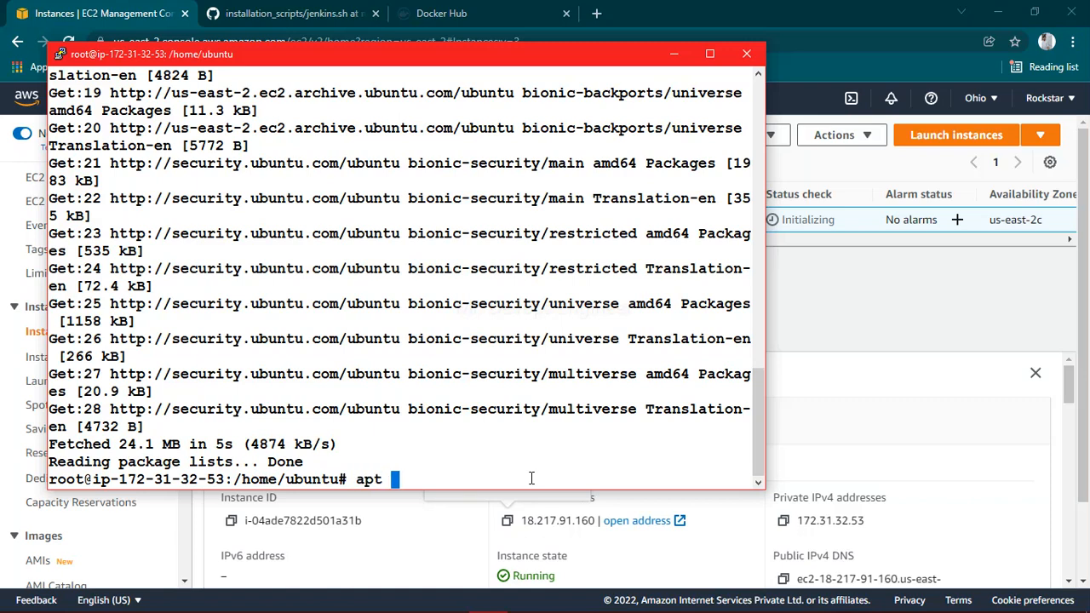
type("install default-")
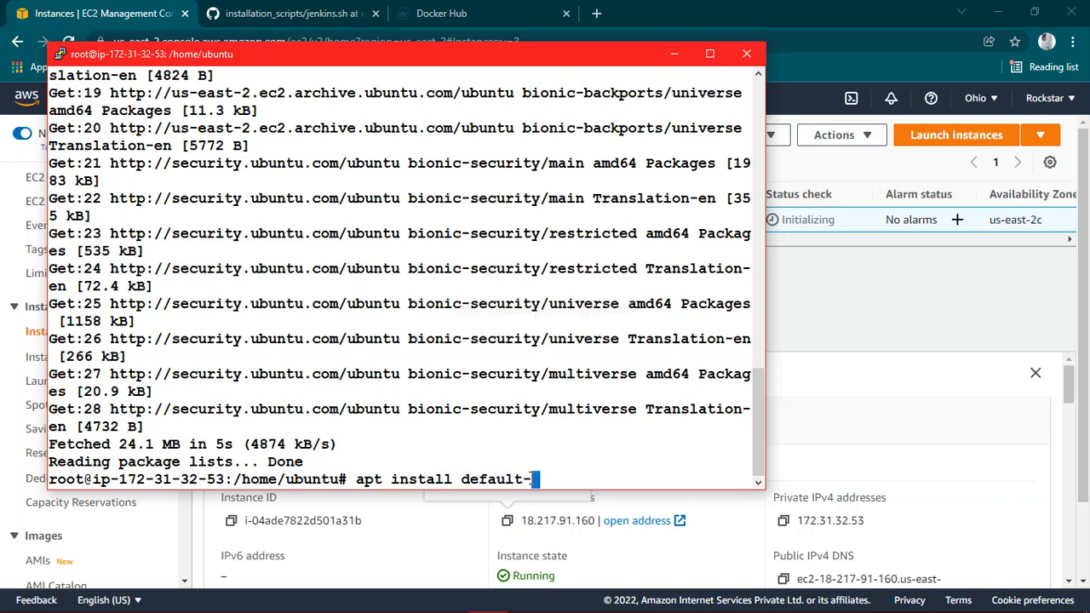
type("jre")
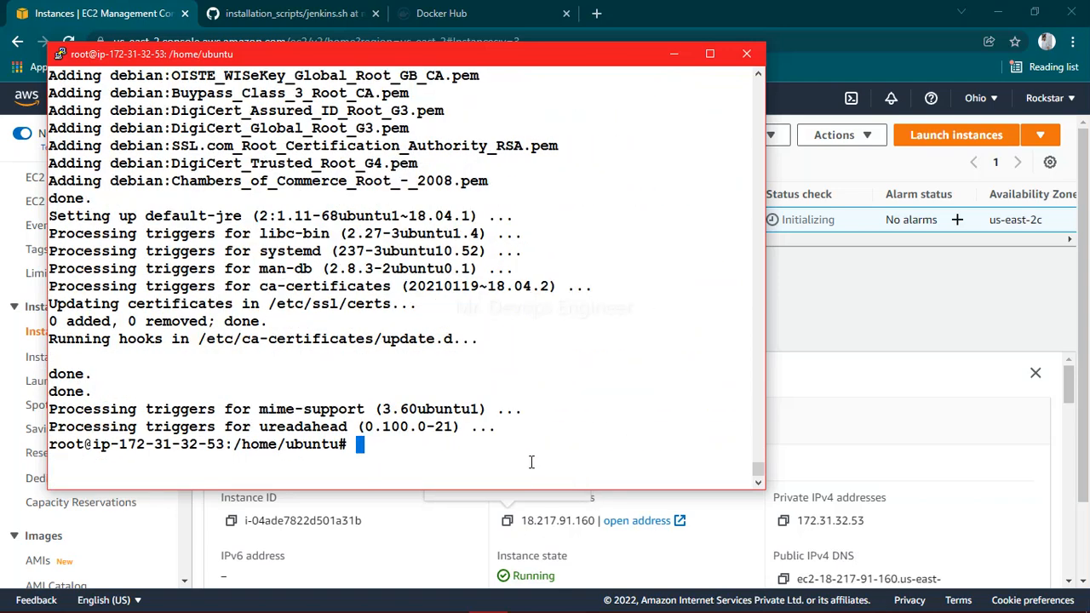
- Verify with java -version and select the Jenkins key wget command in the notes
type("java")
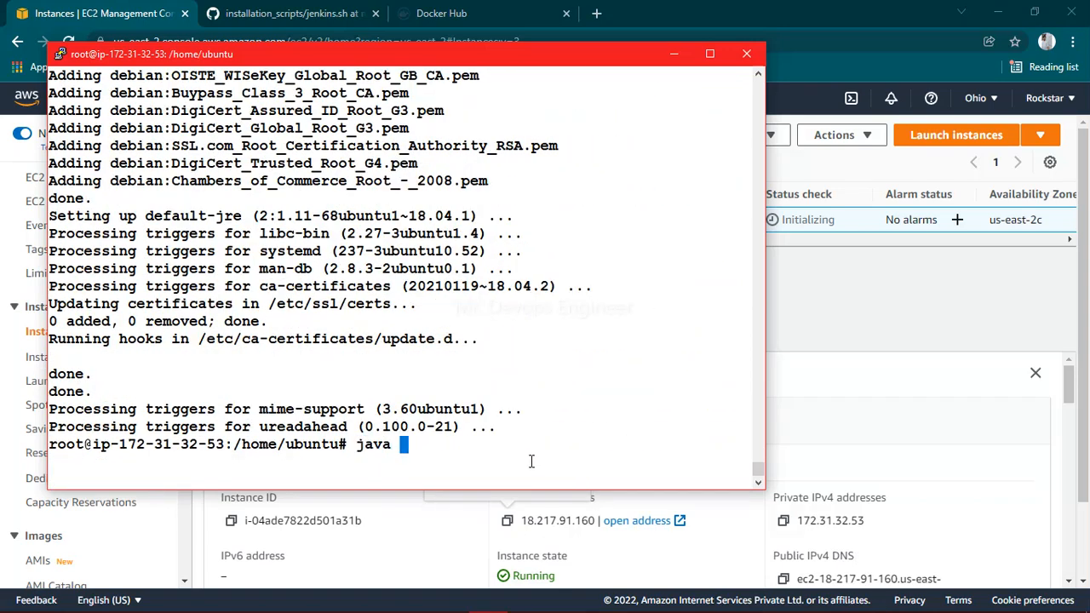
type("-version")
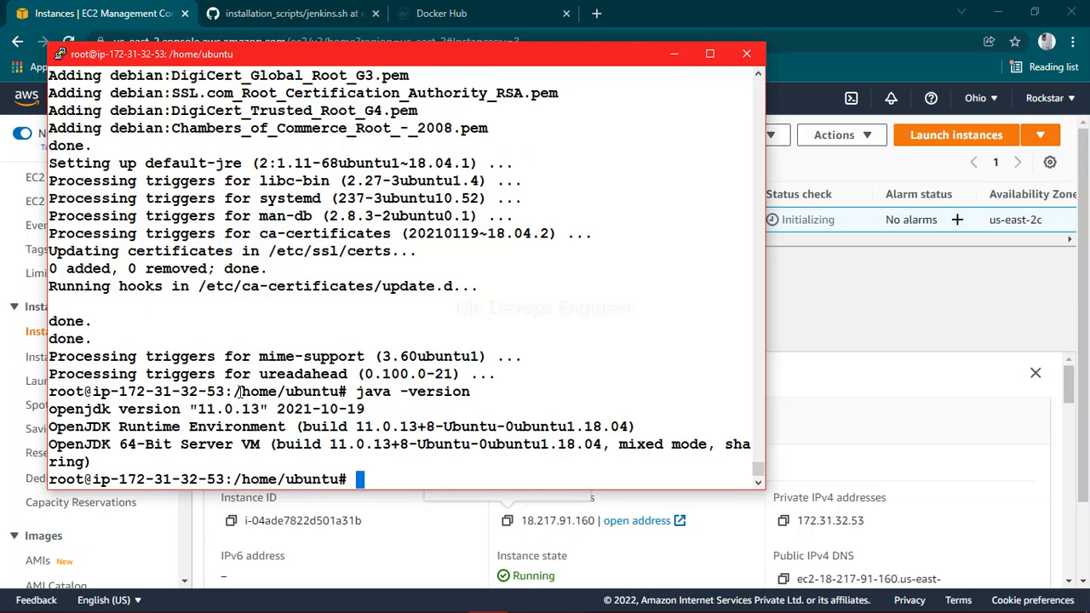
double_click(230, 409)
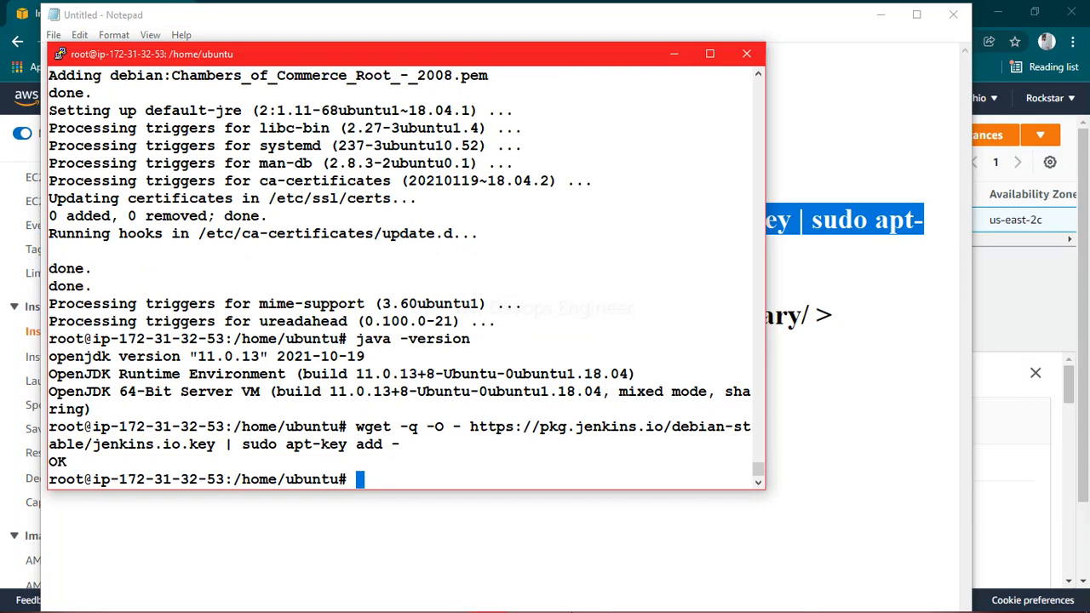
- Run the jenkins.io.key import and jenkins.list repository commands, then apt-get update
left_click(644, 596)
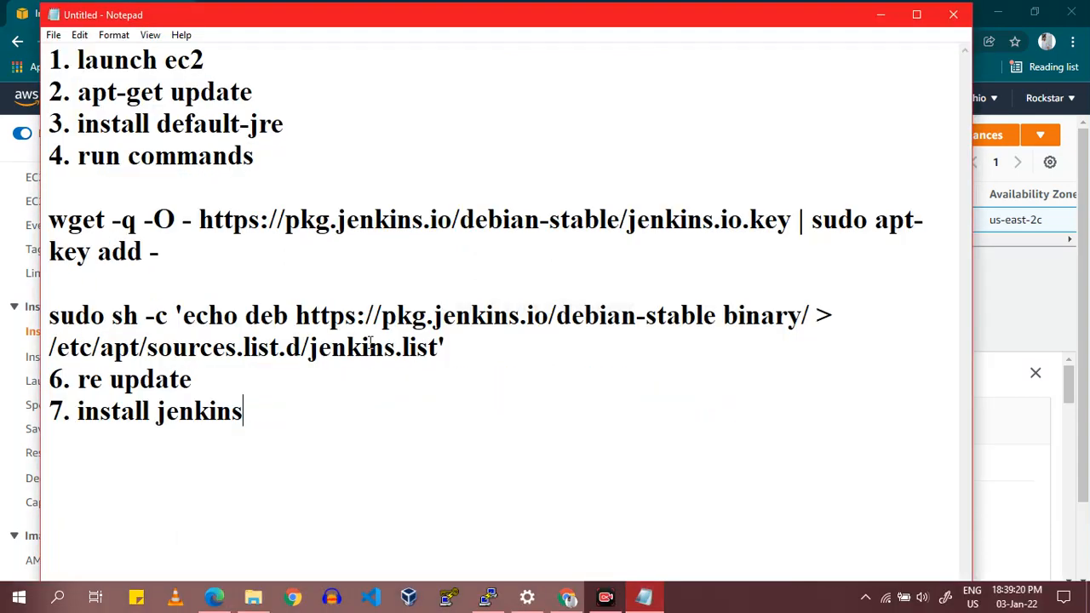
left_click_drag(48, 315, 442, 348)
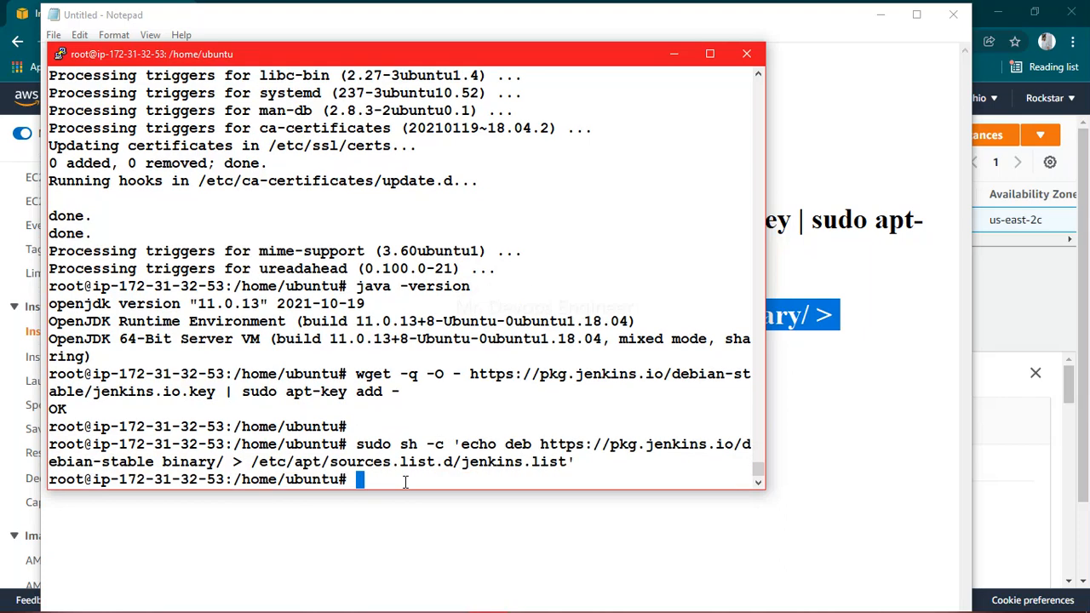
type("wget -q -O - https://pkg.jenkins.io/debian-stable/jenkins.io.key | sudo apt-key add -")
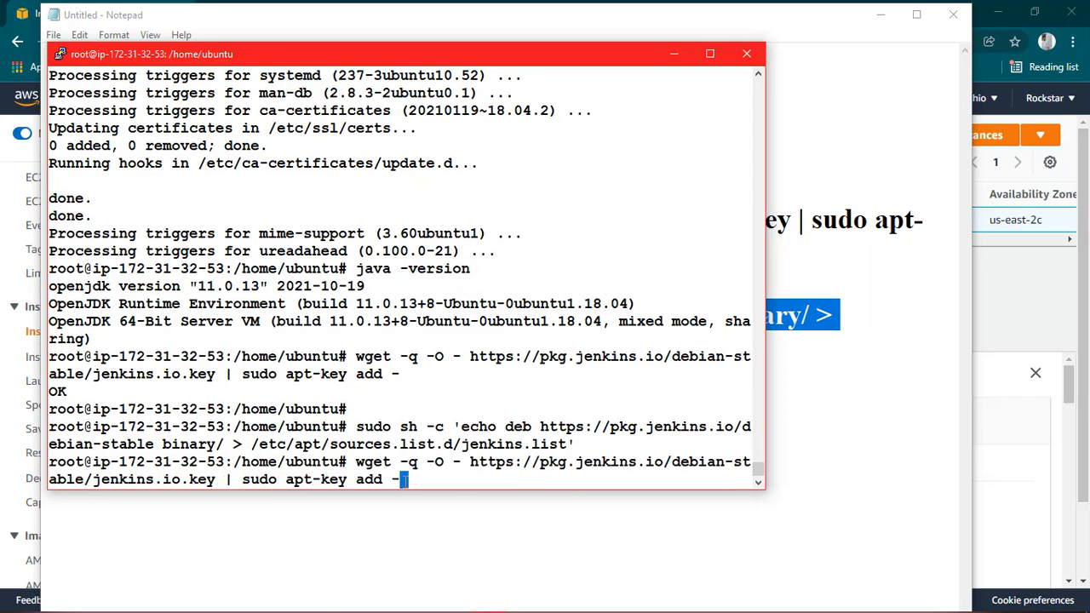
type("apt install default-jre -y")
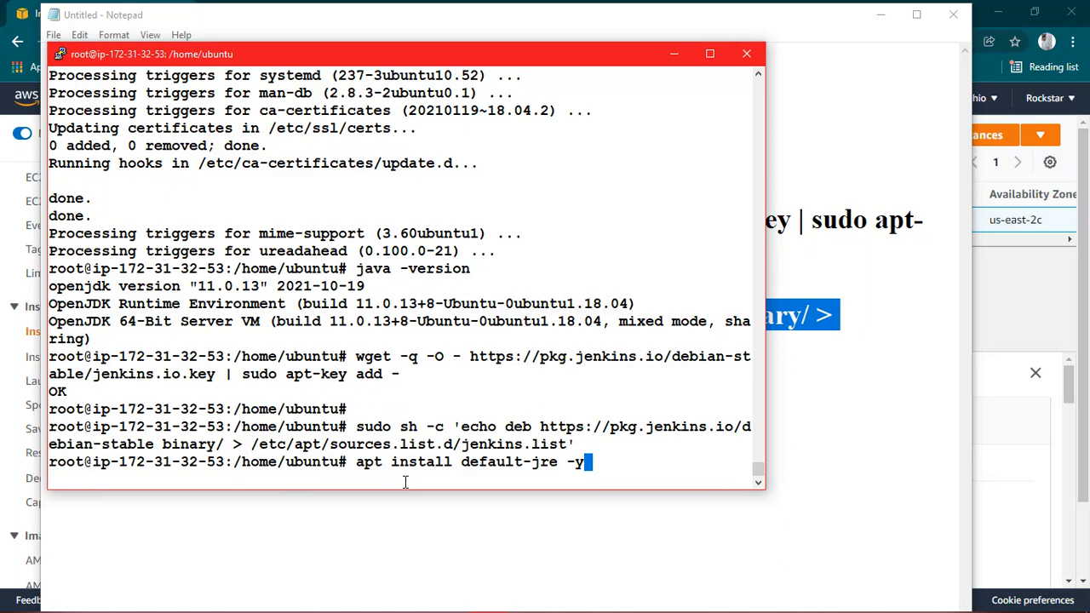
type("apt-get update")
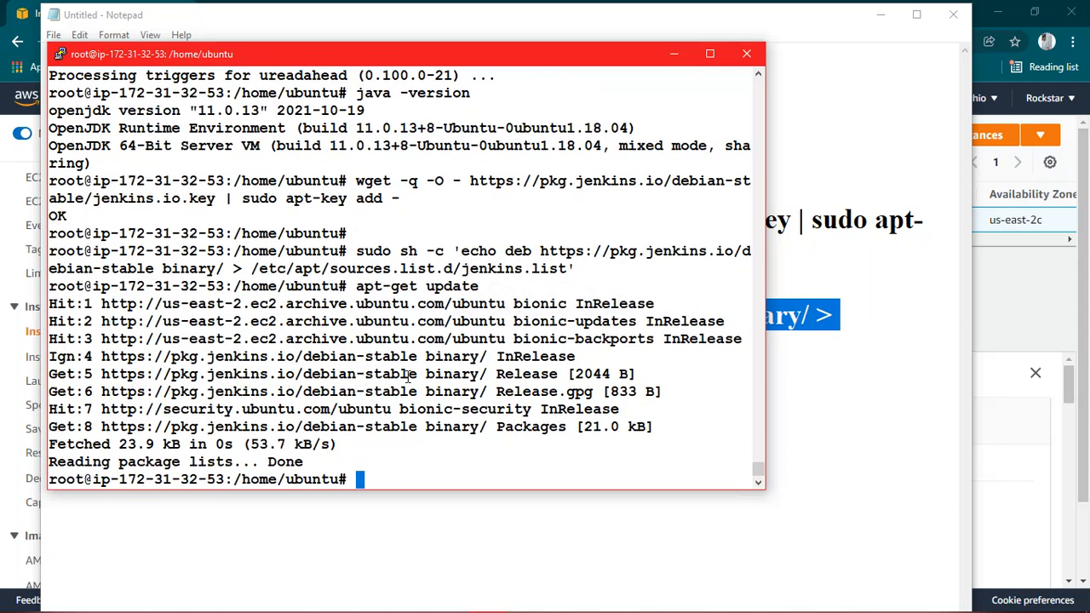
mouse_move(842, 426)
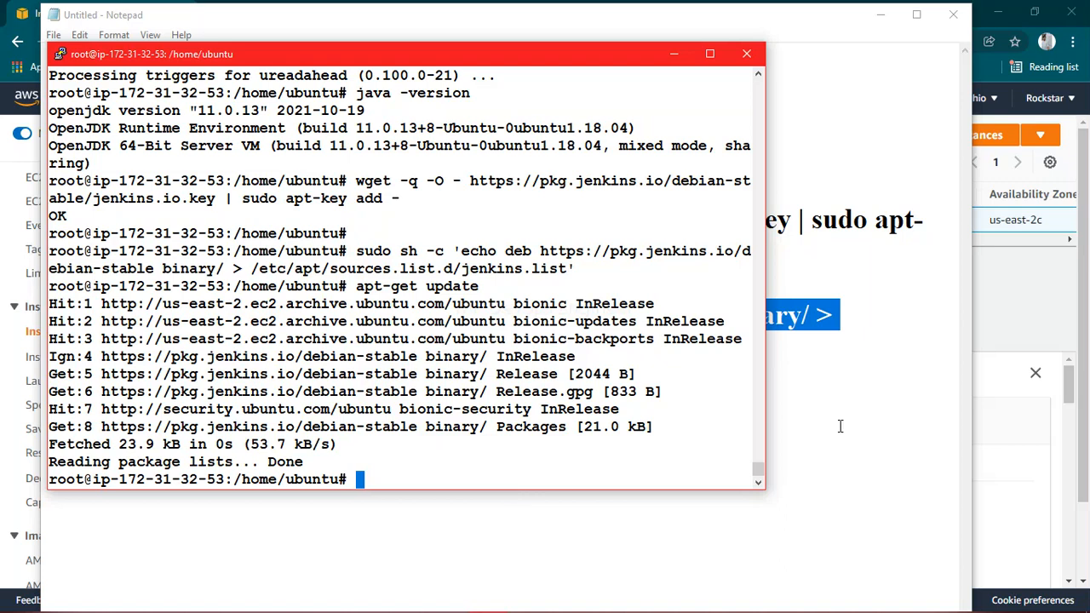
mouse_move(375, 27)
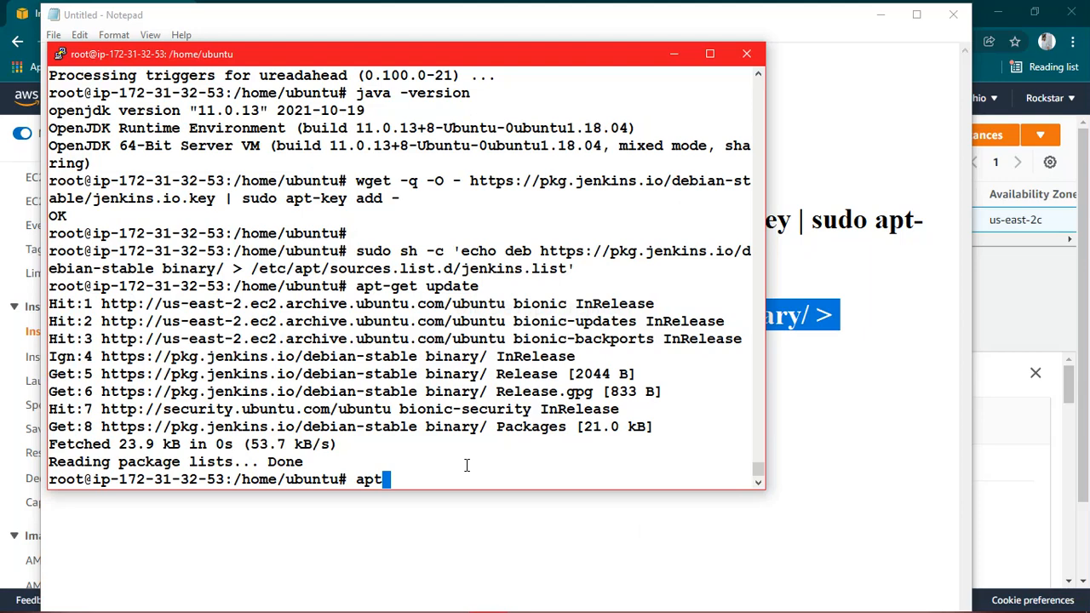
- Install Jenkins with apt-get install jenkins
type("-get i")
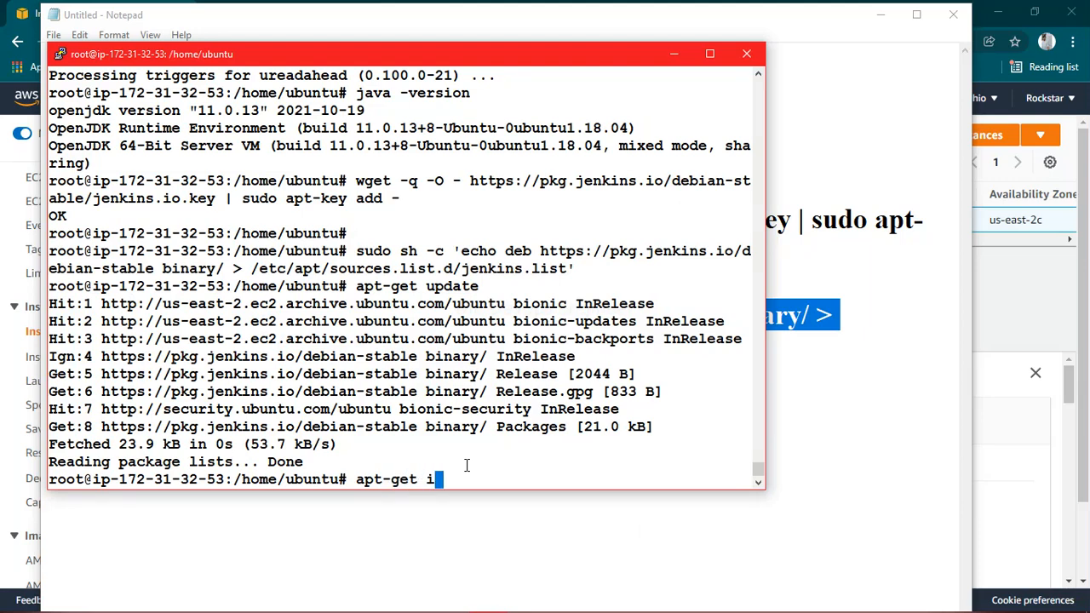
type("nstall j")
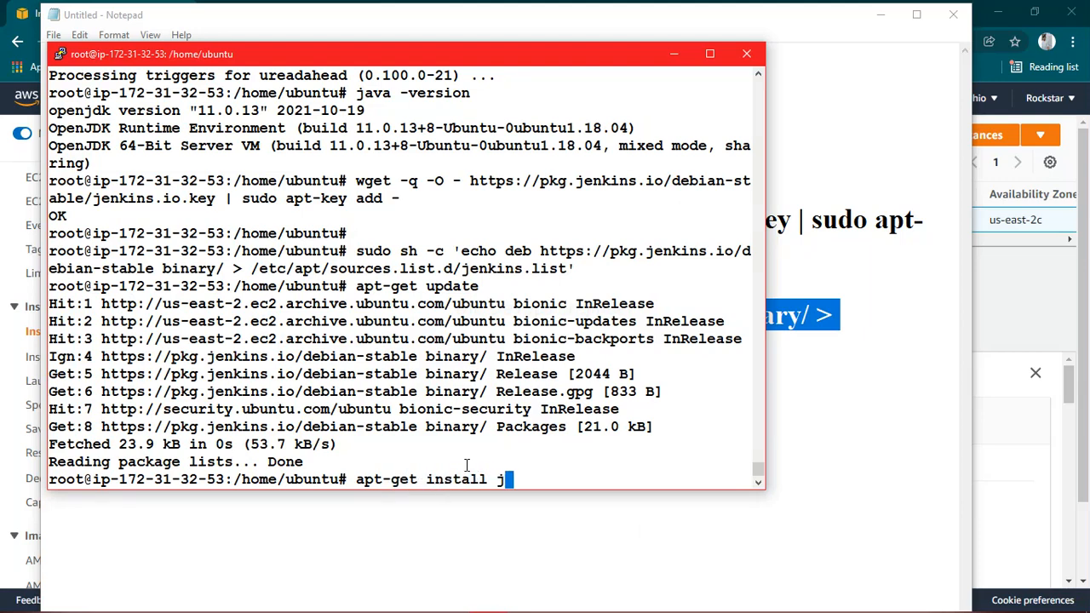
type("enkins")
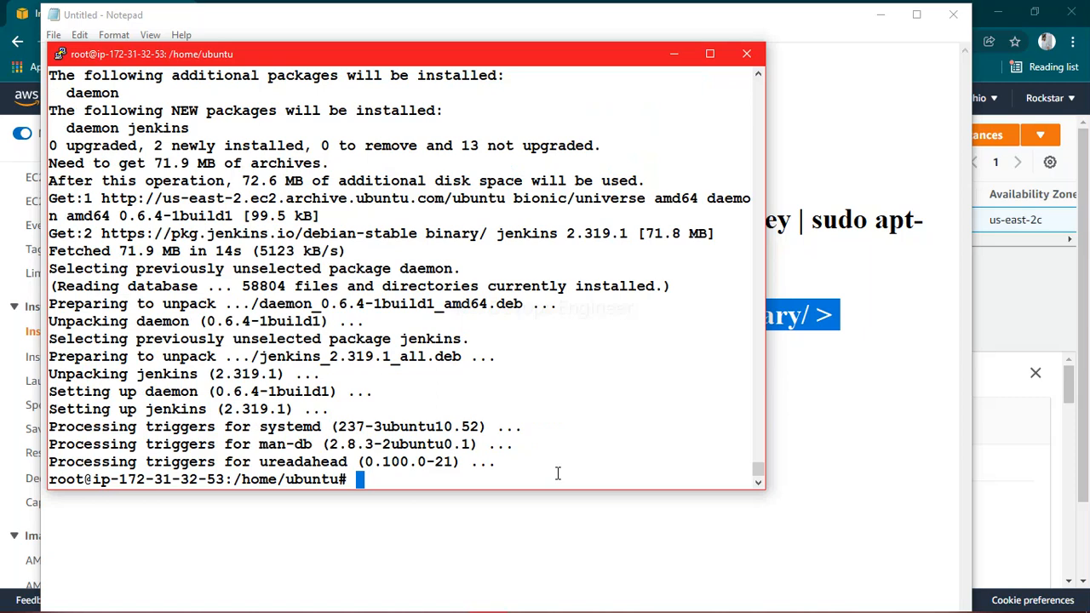
- Check service jenkins status shows active, then quit the pager with q
type("service jensk")
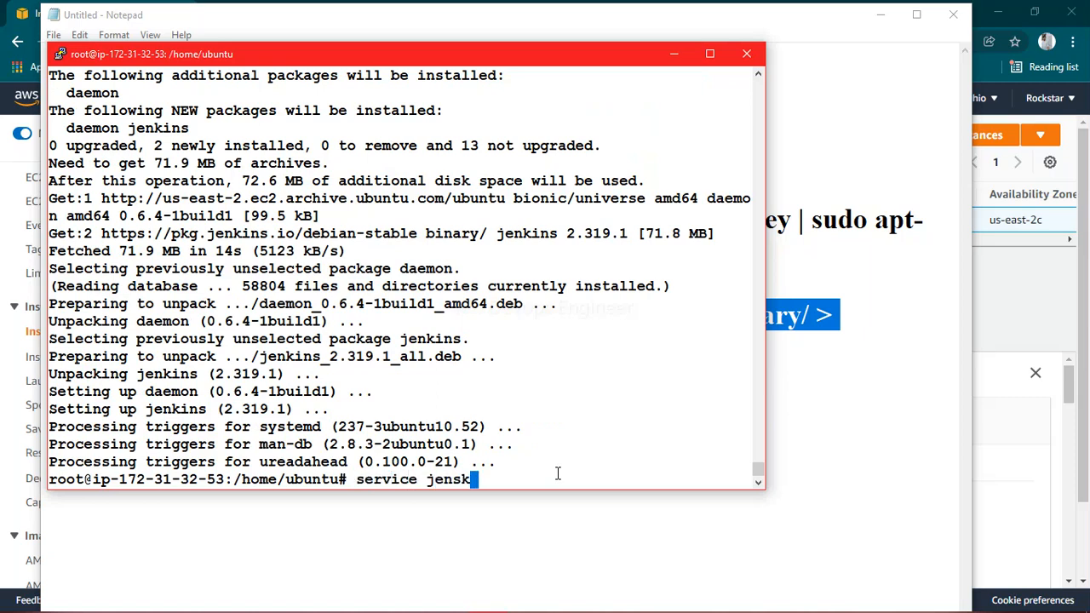
type("in")
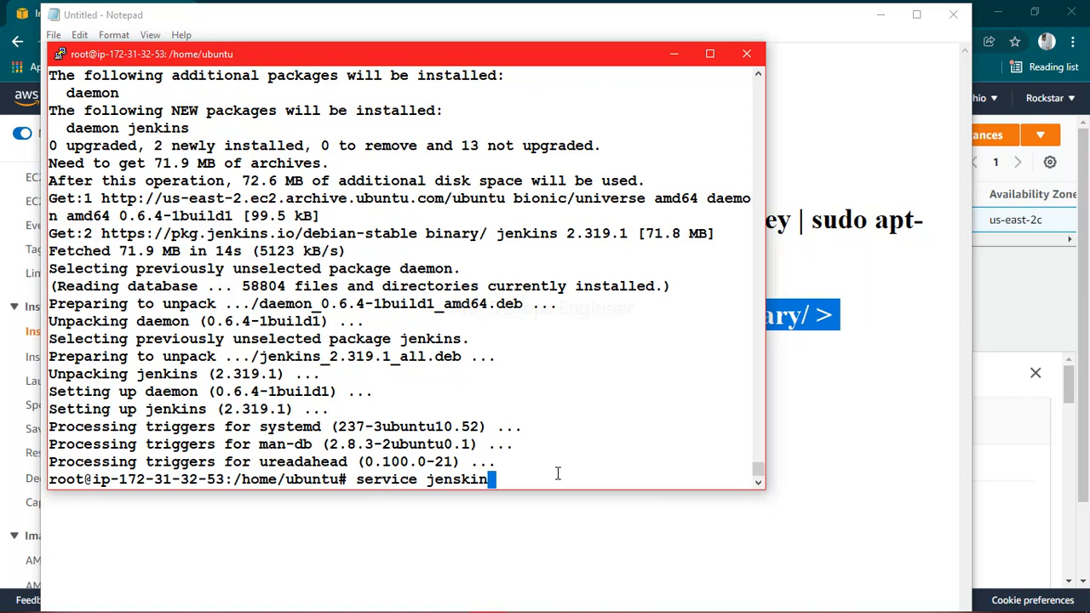
key("BackSpace")
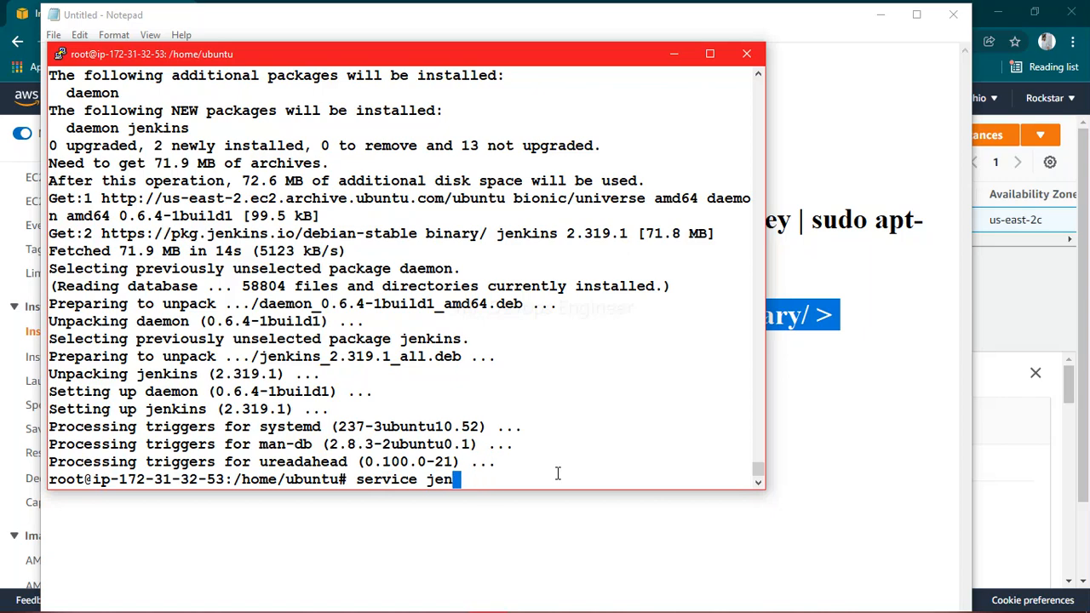
type("kins status")
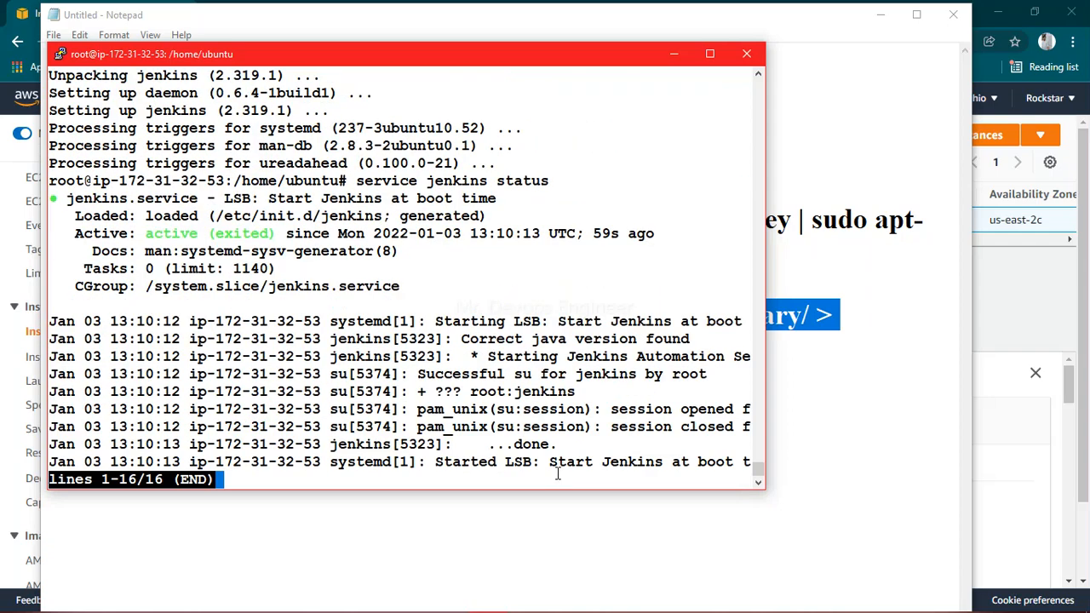
key("q")
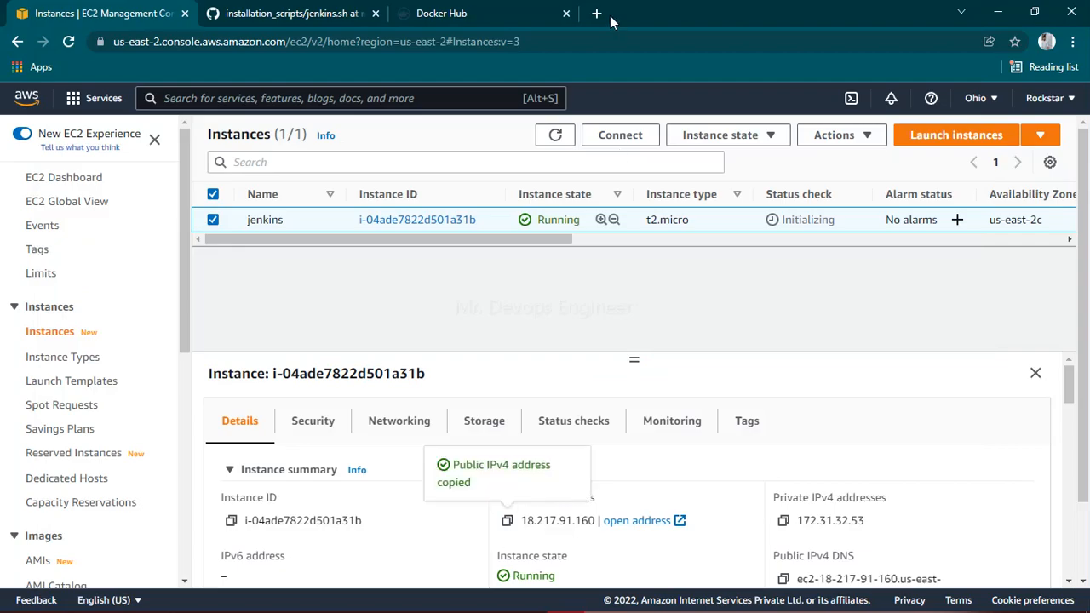
- Browse to 18.217.91.160:8080 in a new tab to reach the Unlock Jenkins page
left_click(597, 13)
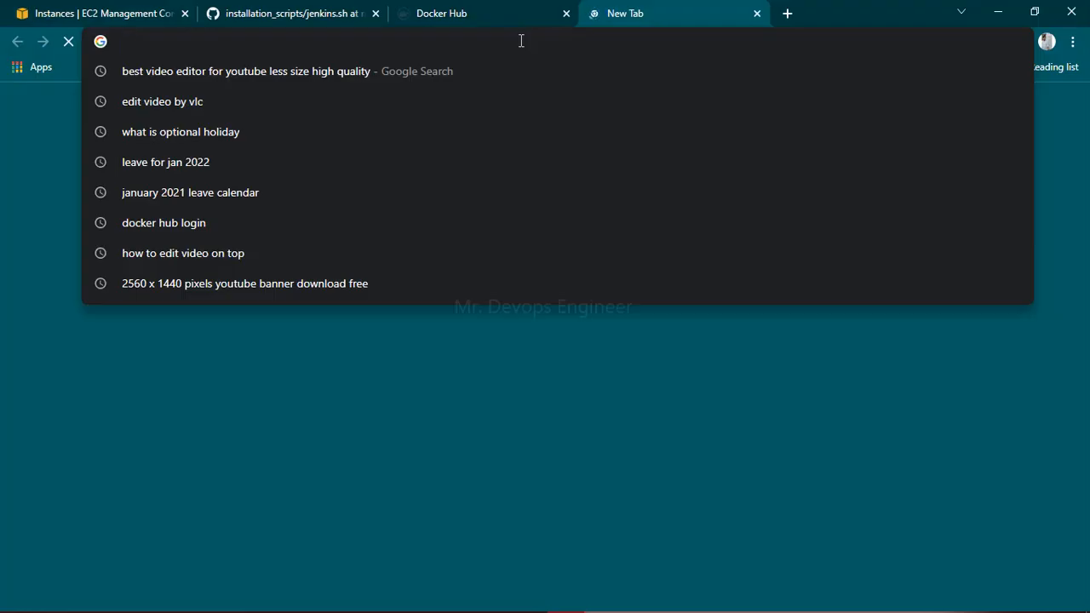
type("18.217.91.160:8080/login?from=%2F")
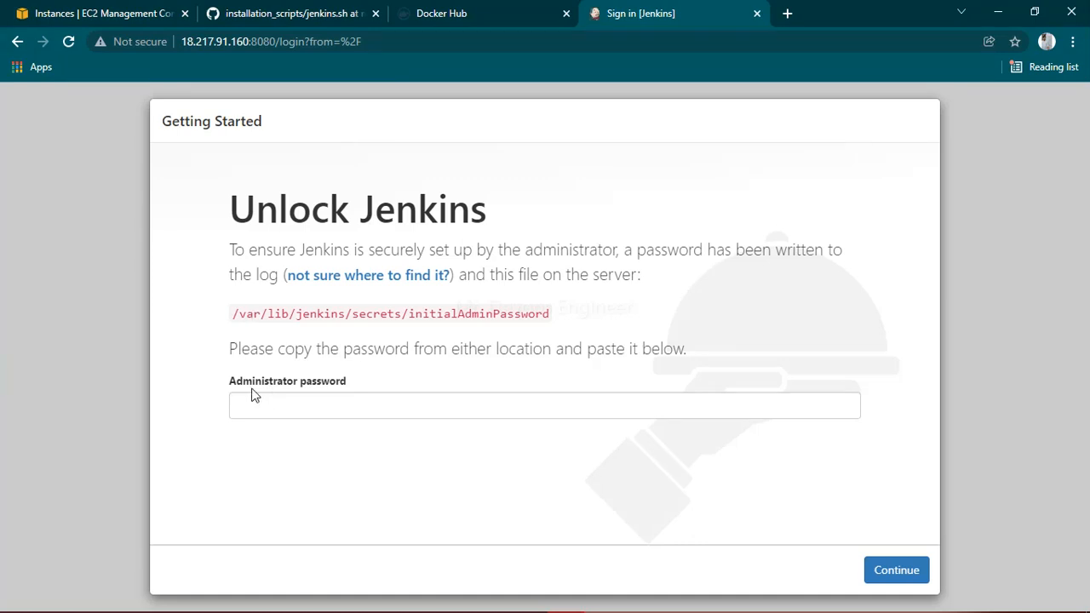
mouse_move(305, 390)
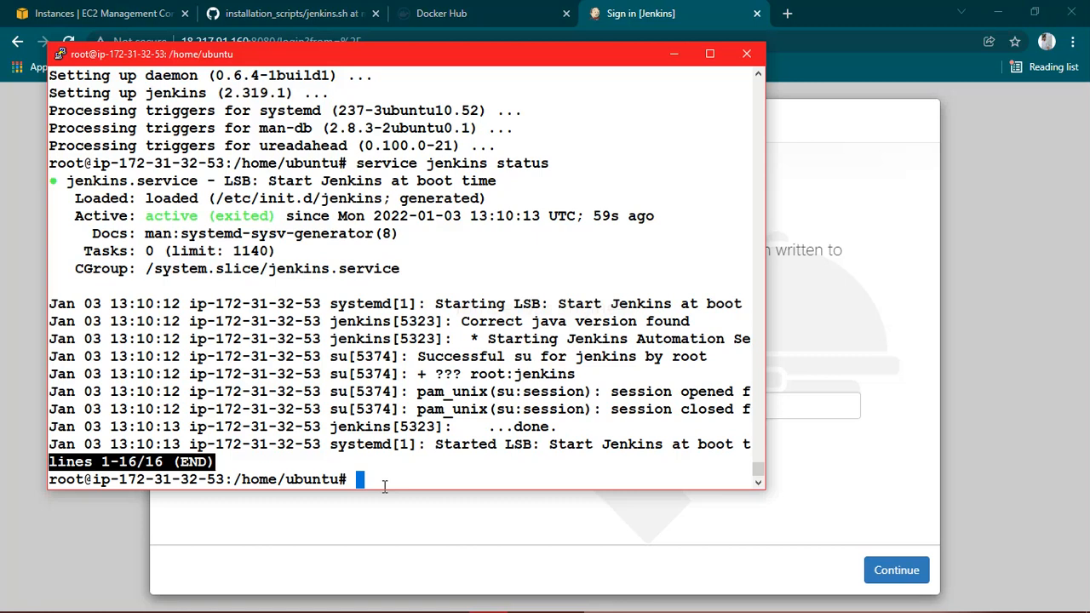
- Read /var/lib/jenkins/secrets/initialAdminPassword with cat and submit it to unlock Jenkins
type("cat")
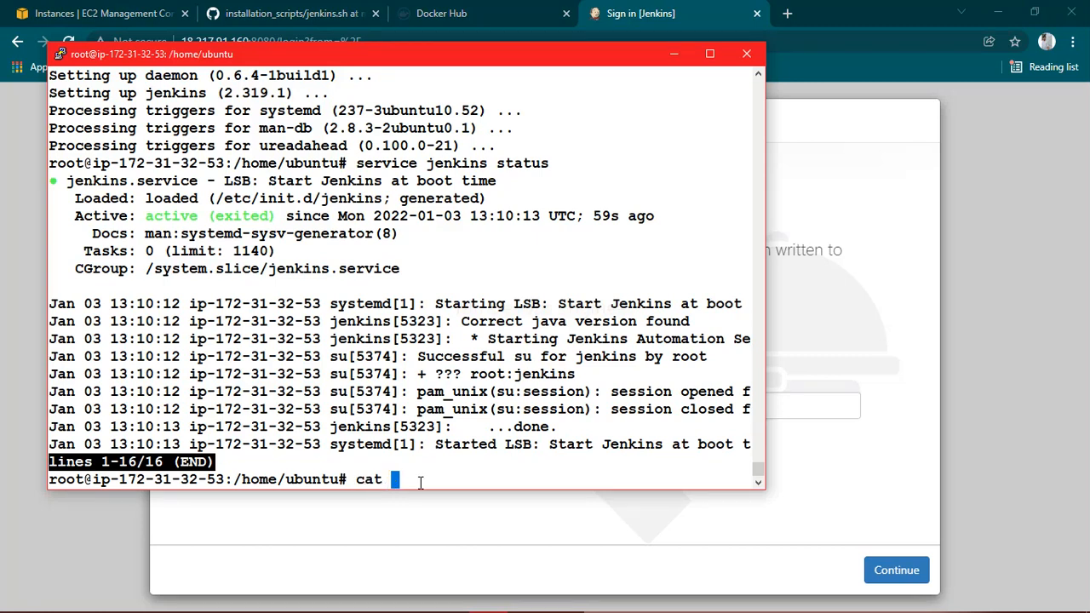
type("/var/lib/jenkins/secrets/initialAdminPassword")
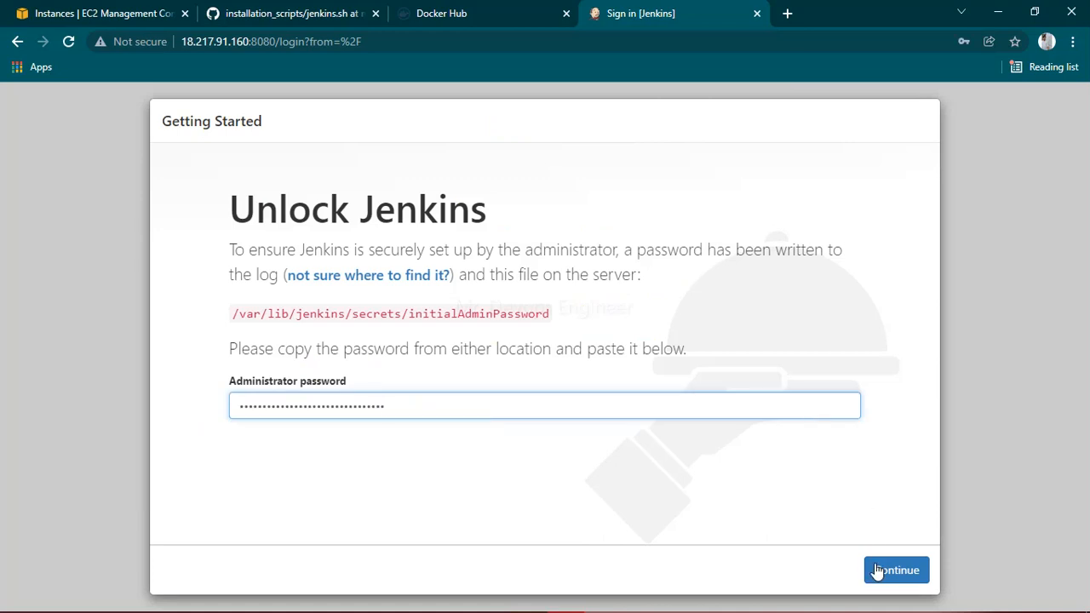
left_click(895, 569)
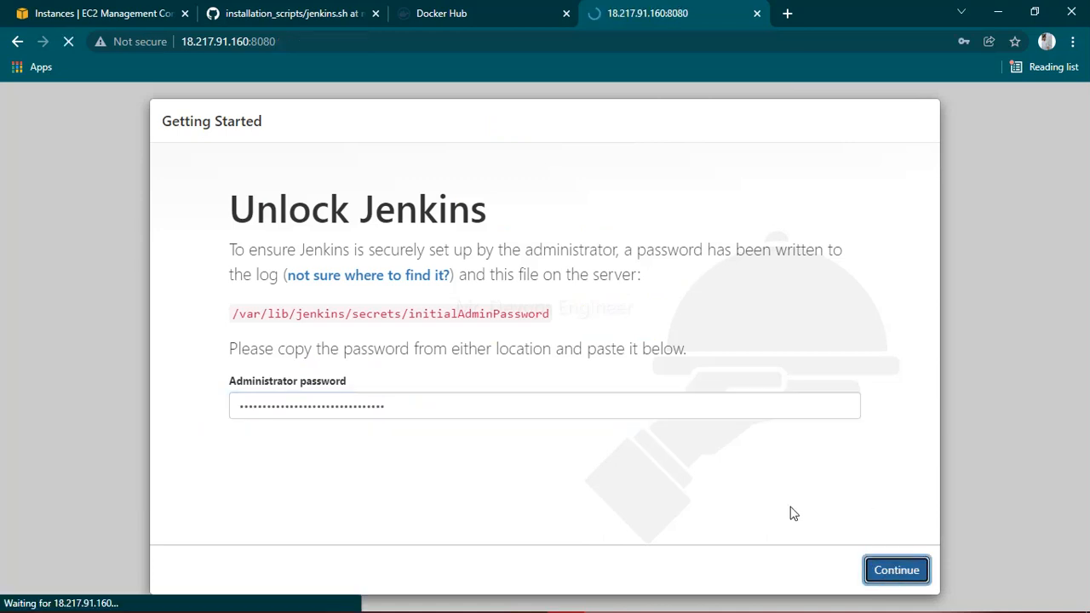
left_click(895, 568)
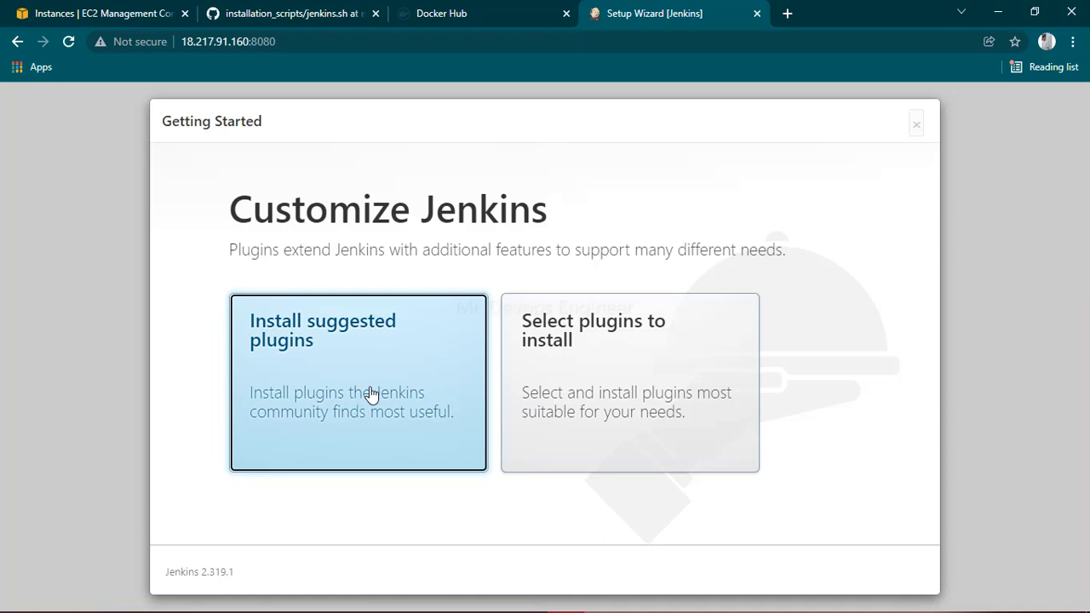
mouse_move(358, 447)
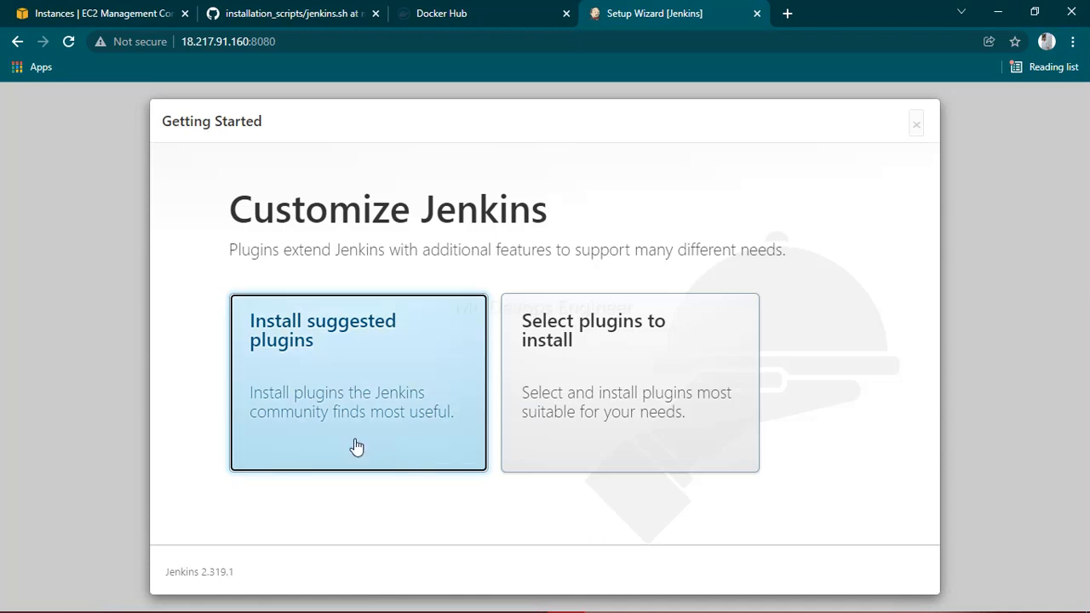
- Install the community-suggested plugins in the Jenkins setup wizard
left_click(357, 382)
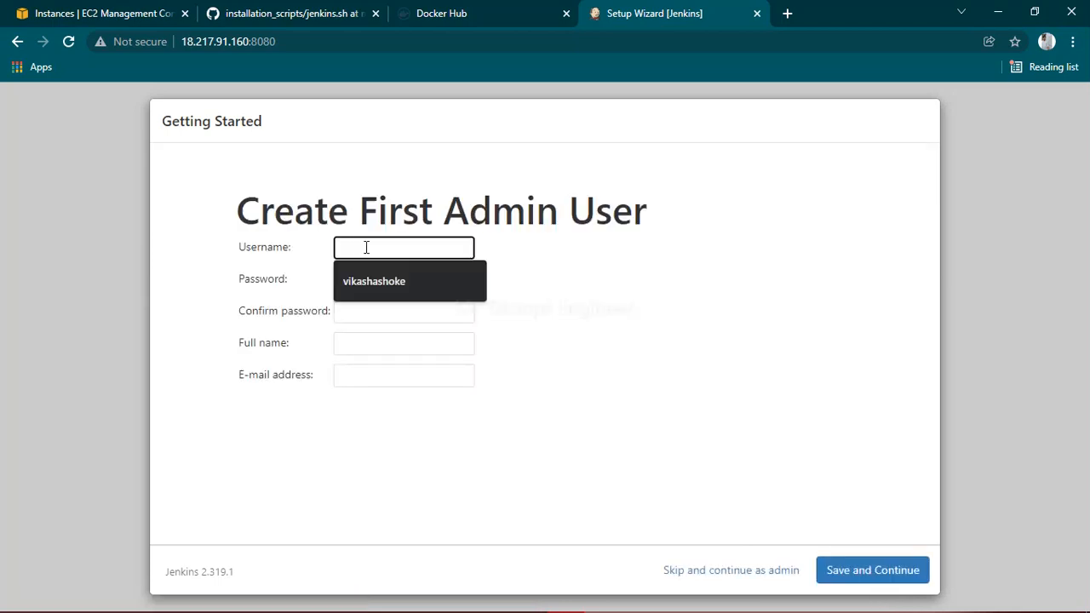
- Enter username 'vikas' with its password and confirmation for the first admin user
type("vikash")
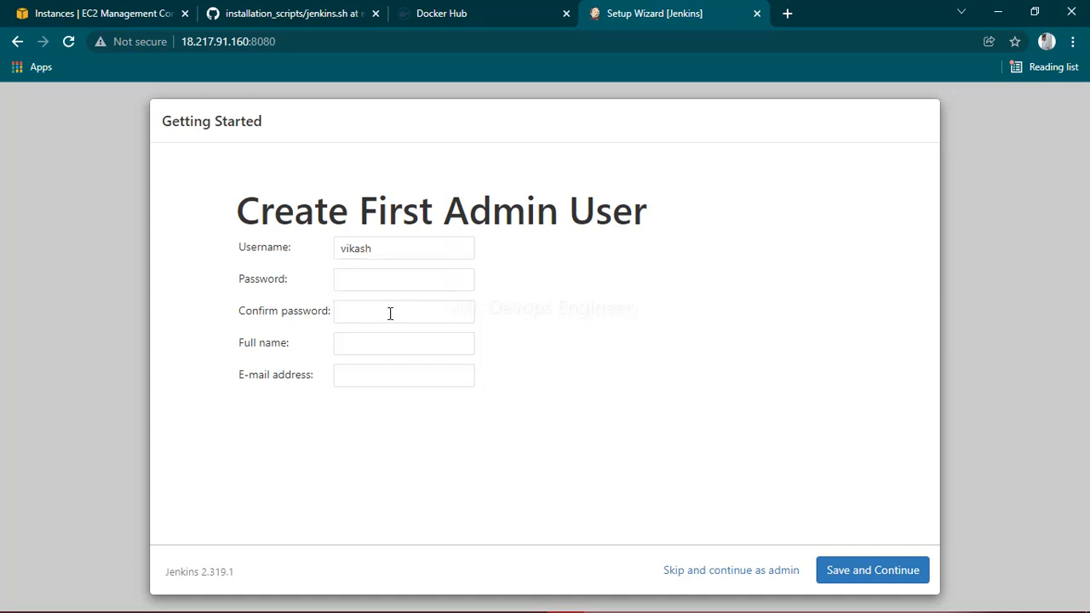
left_click(403, 280)
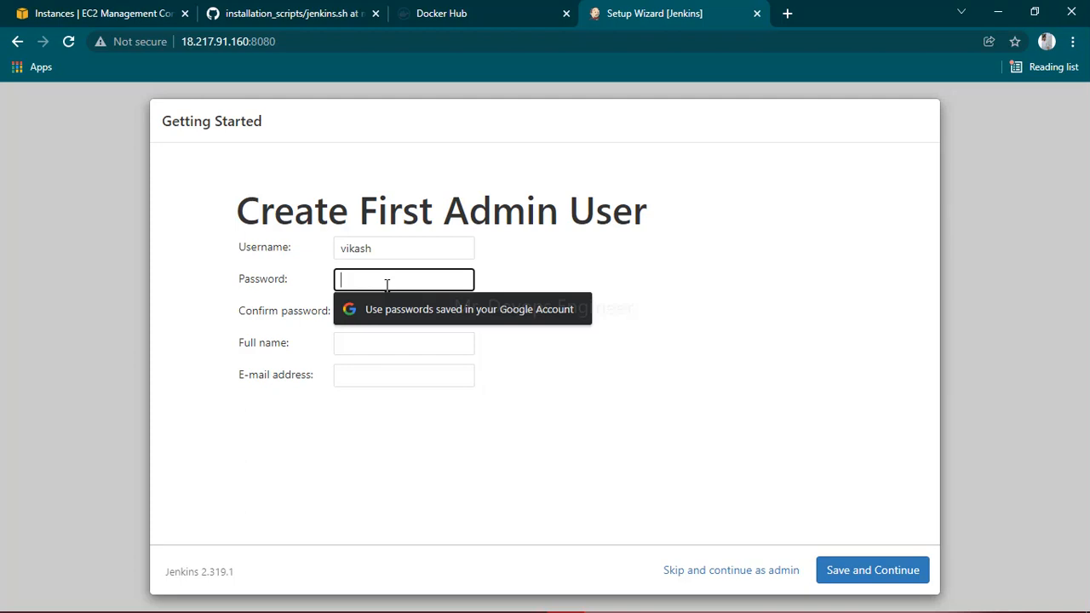
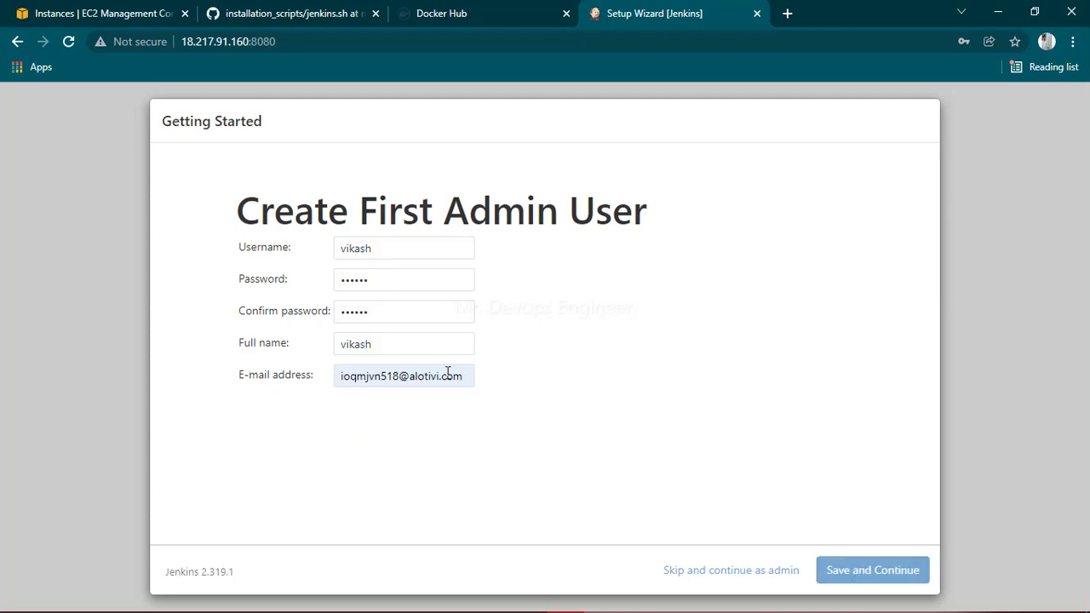
left_click(872, 569)
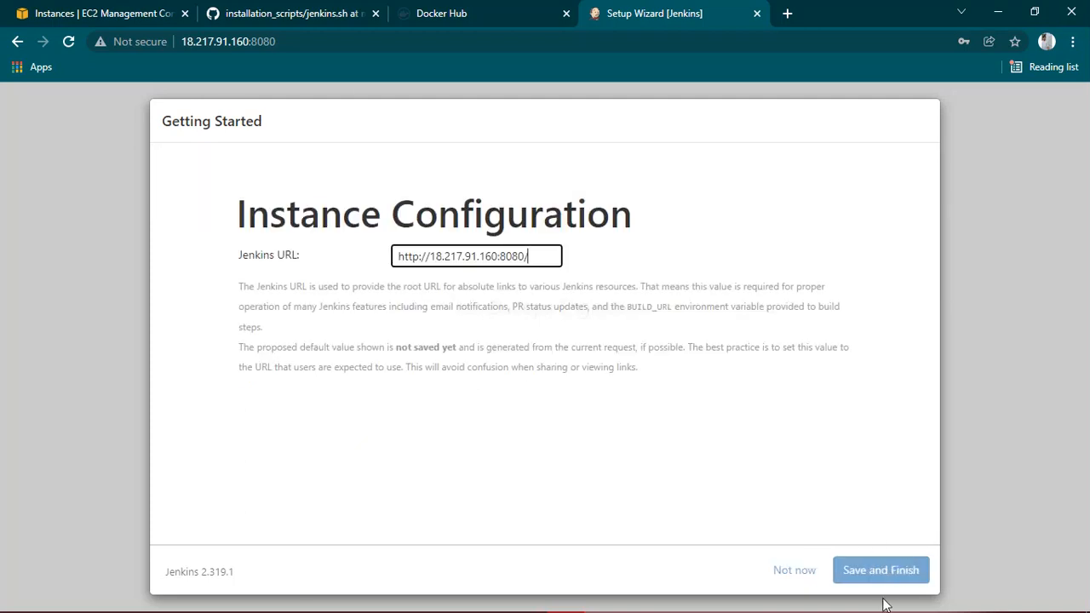
- Accept the proposed Jenkins URL, finish setup and start using Jenkins as vikash
left_click(881, 569)
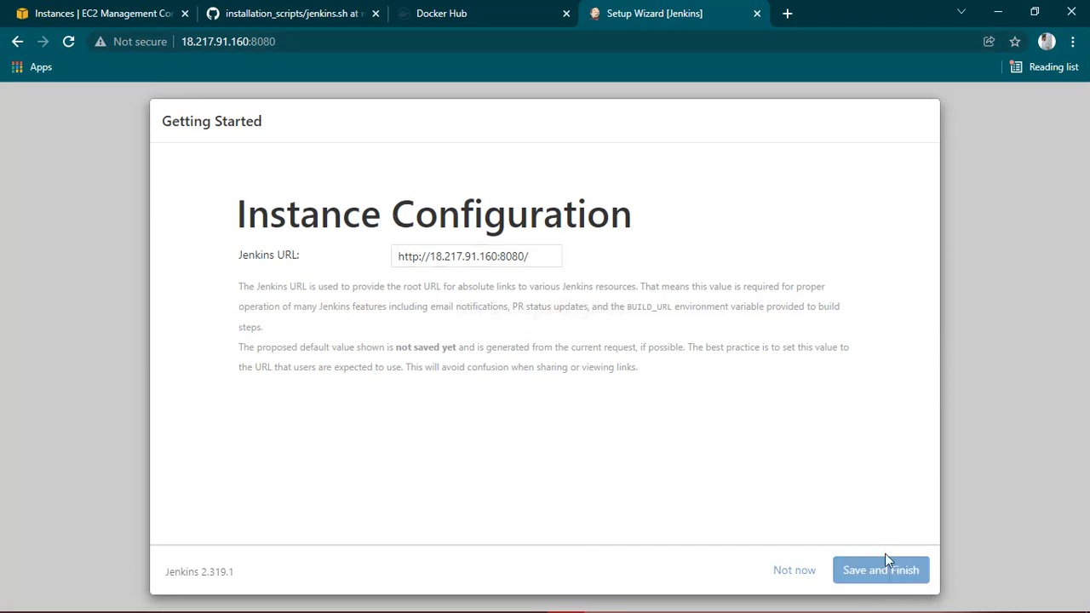
left_click(881, 569)
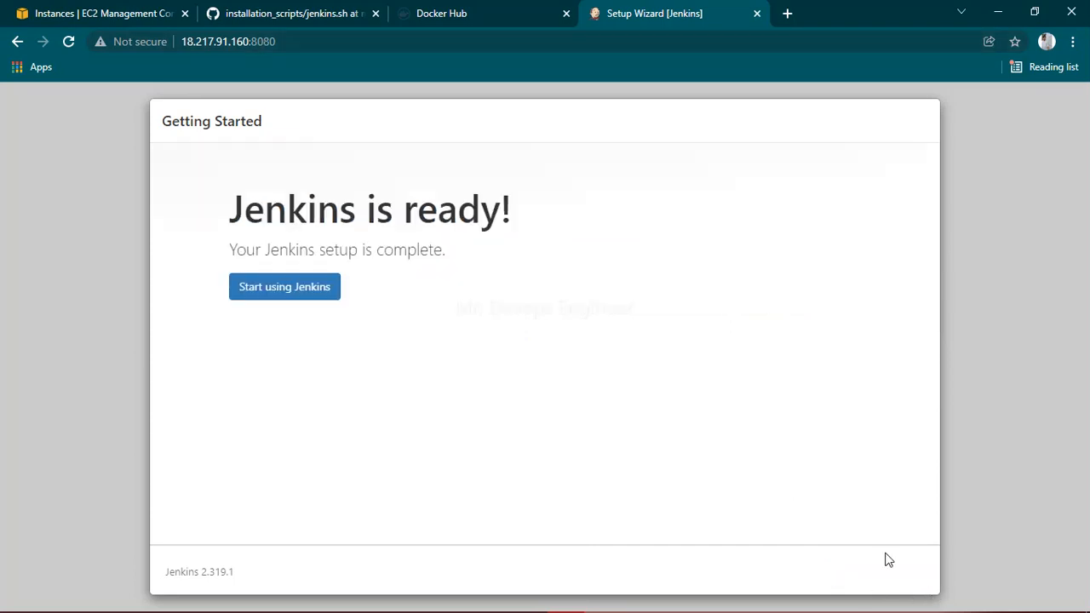
left_click(284, 286)
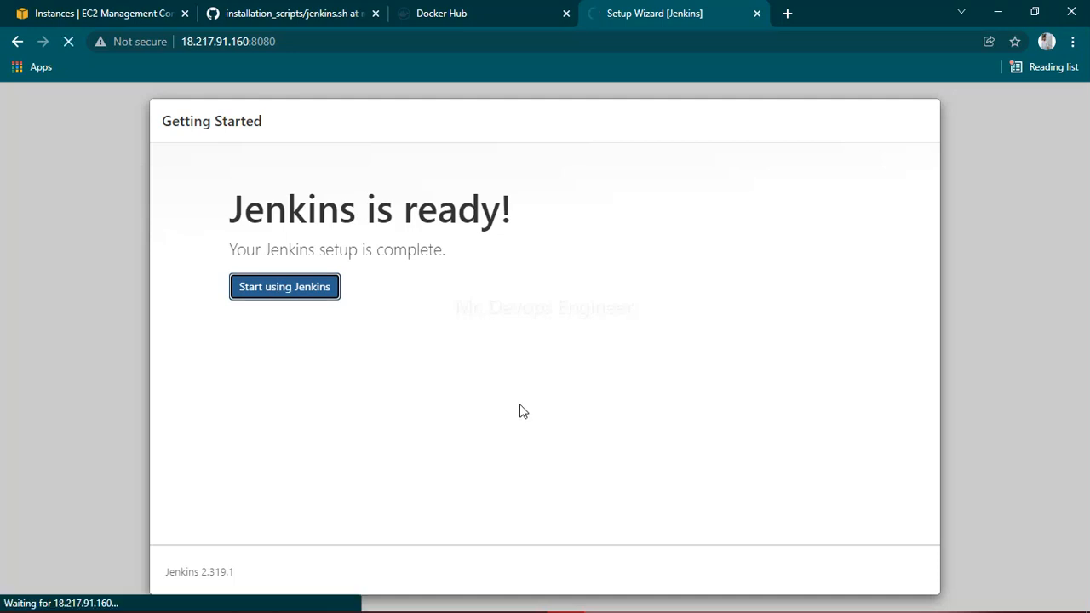
mouse_move(500, 409)
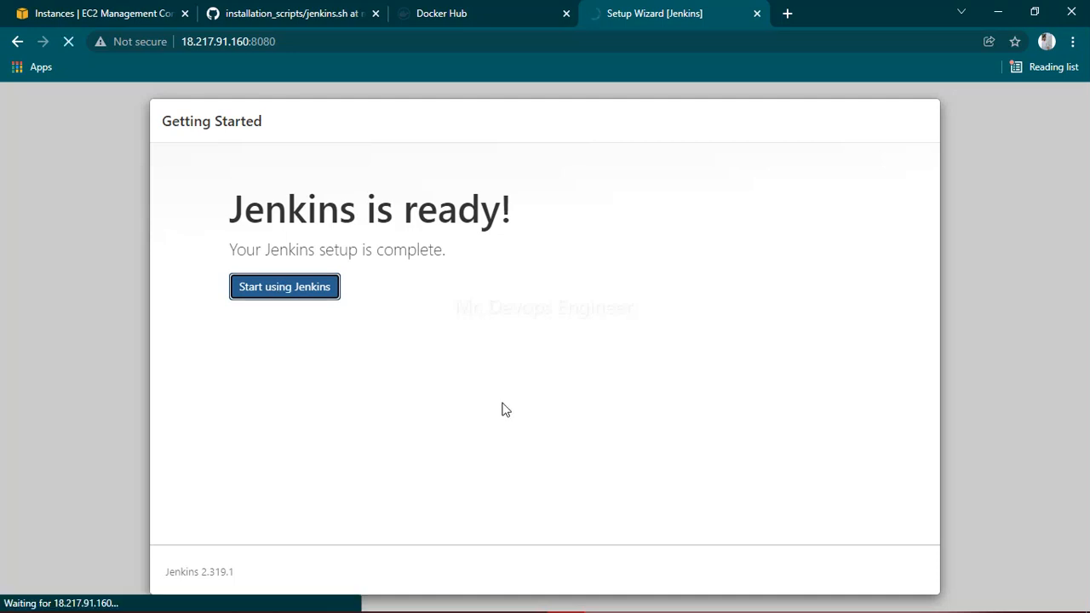
left_click(284, 286)
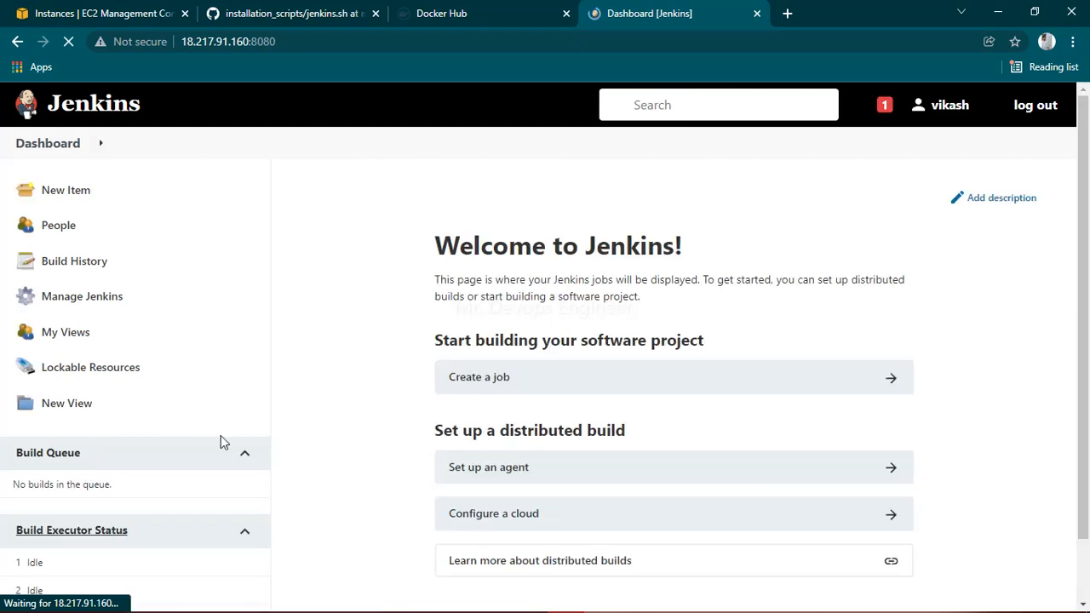
mouse_move(225, 409)
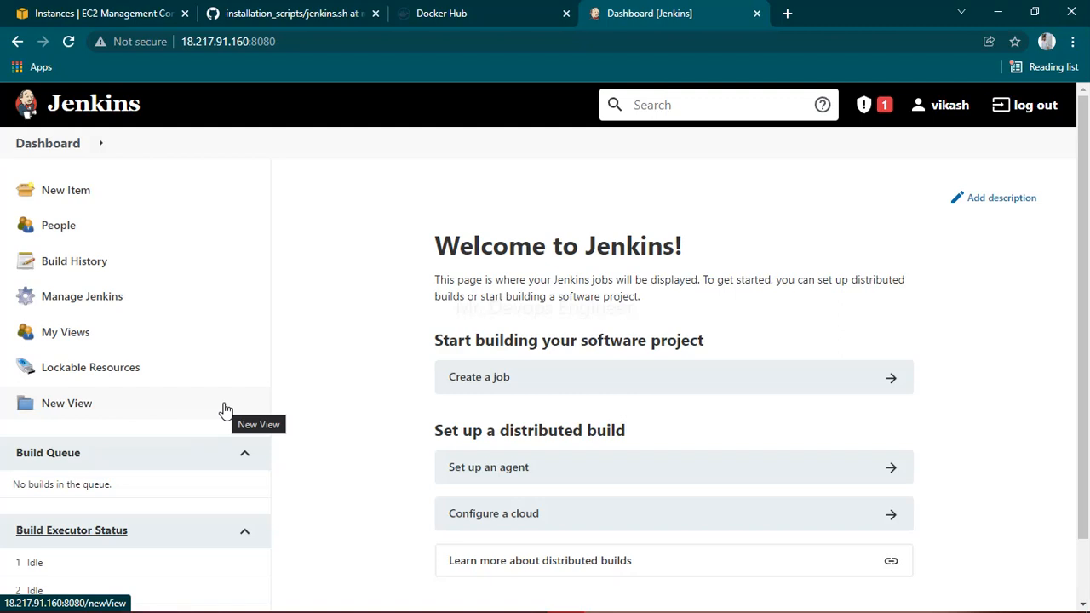
mouse_move(184, 229)
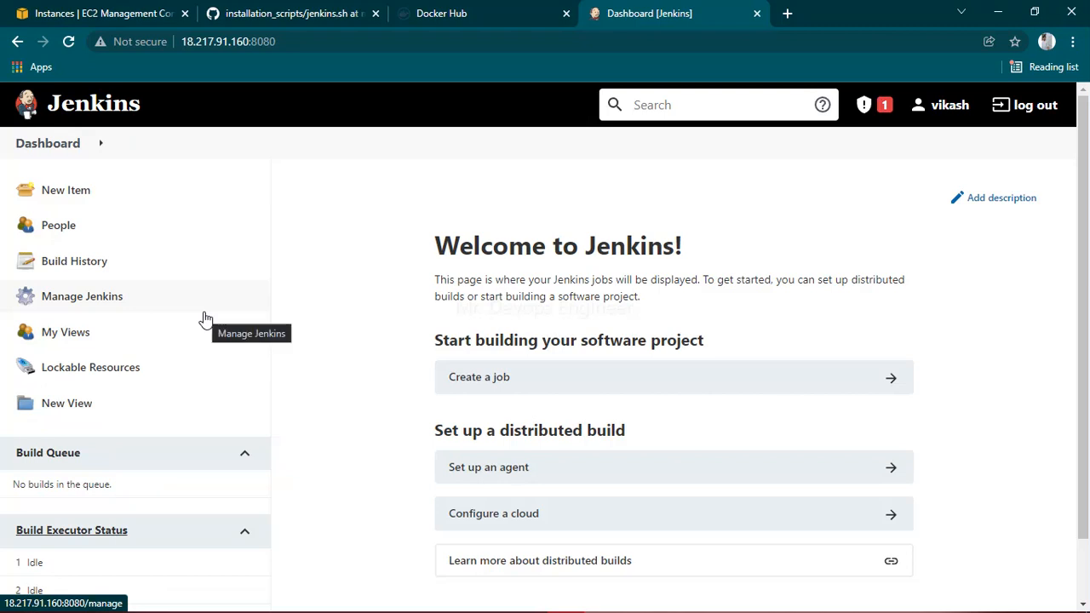
mouse_move(188, 310)
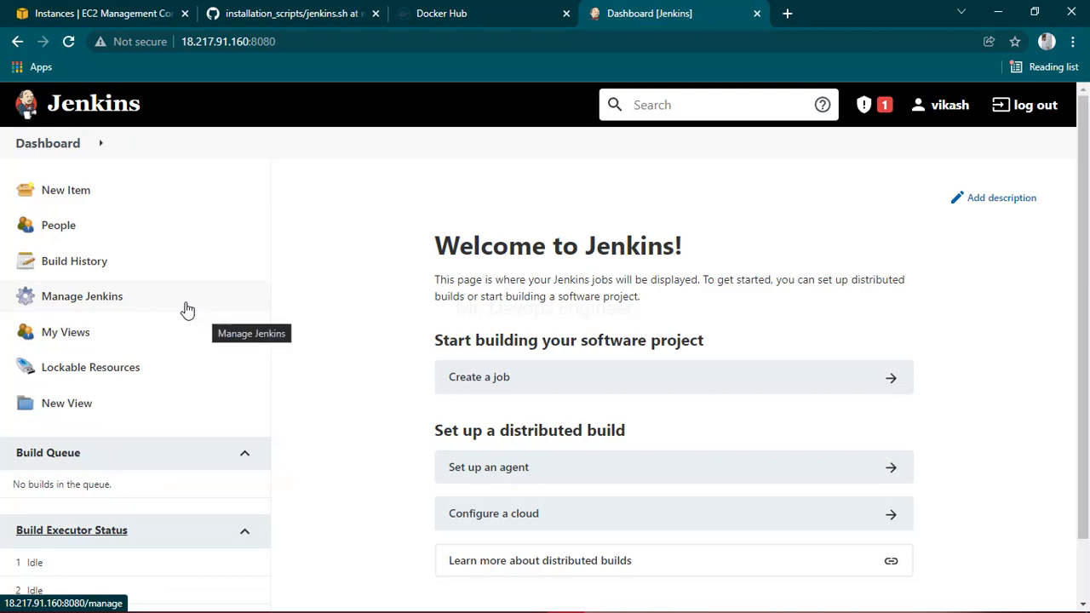